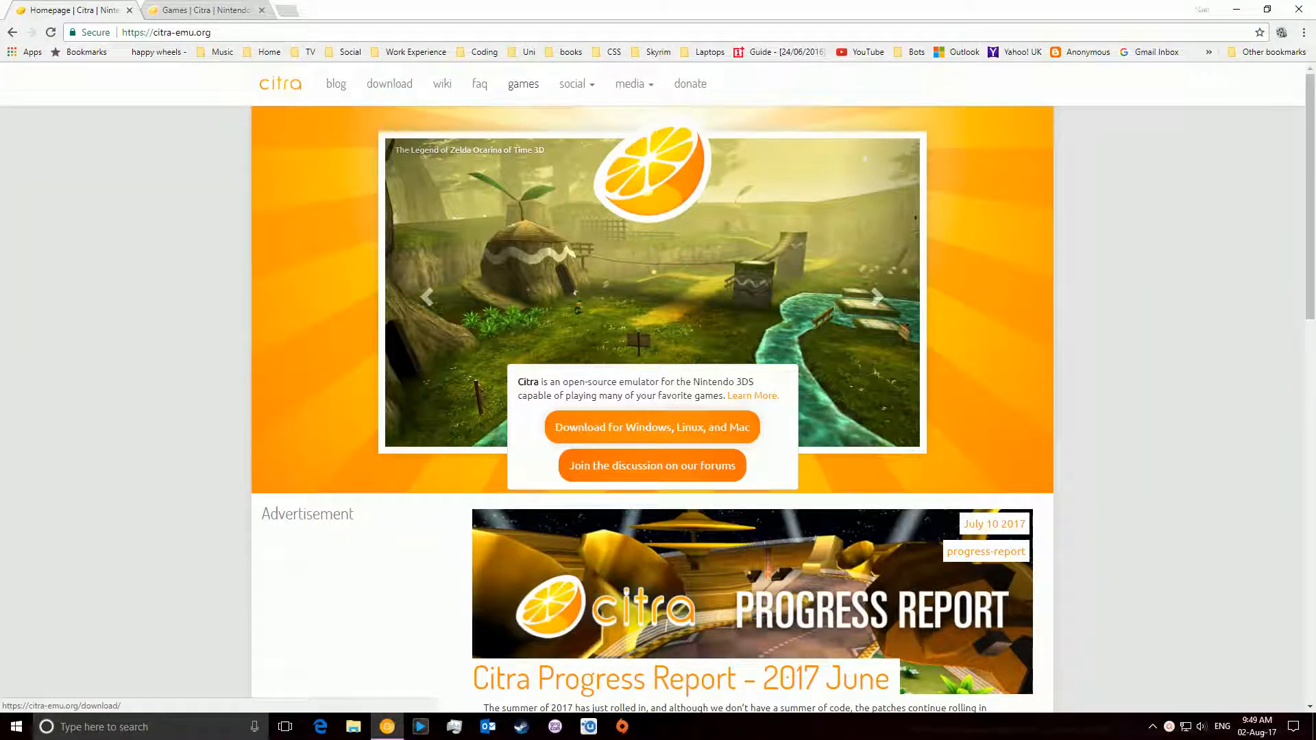
- Browse to Citra's download page and scroll through the Nightly and Bleeding Edge build lists
left_click(875, 296)
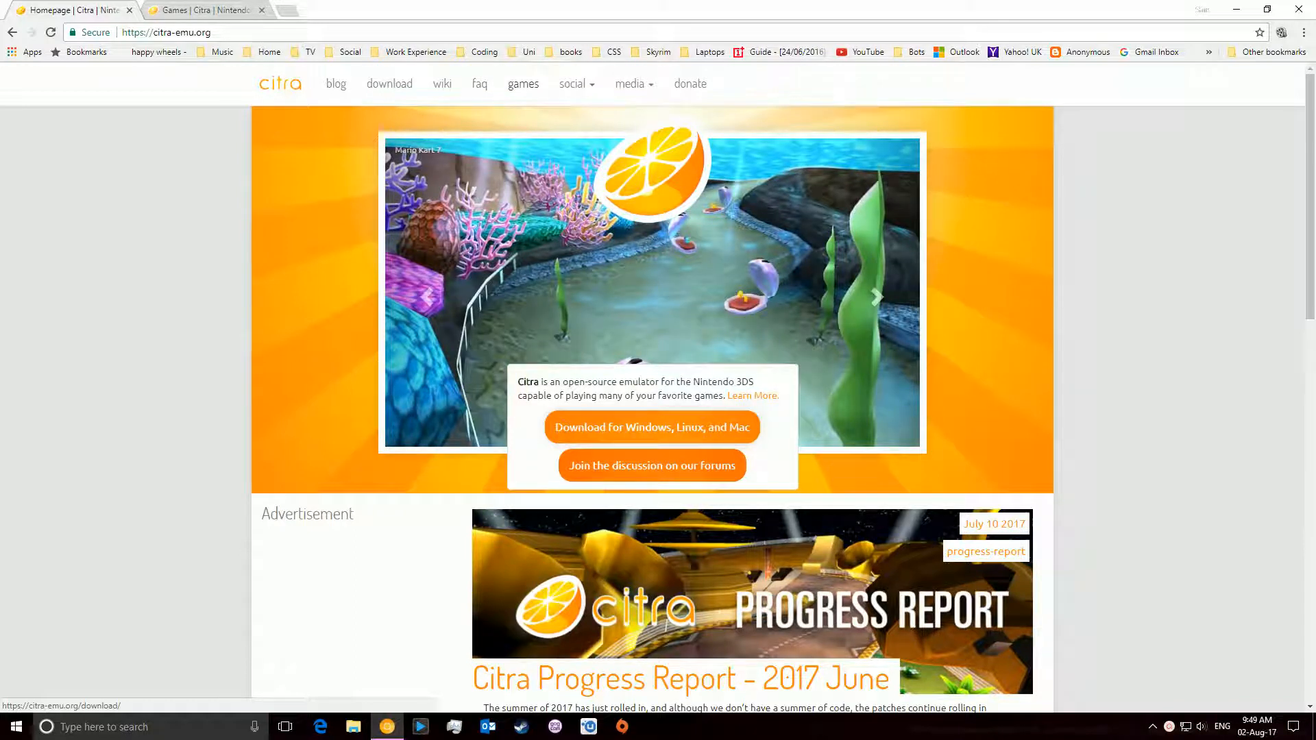
left_click(876, 296)
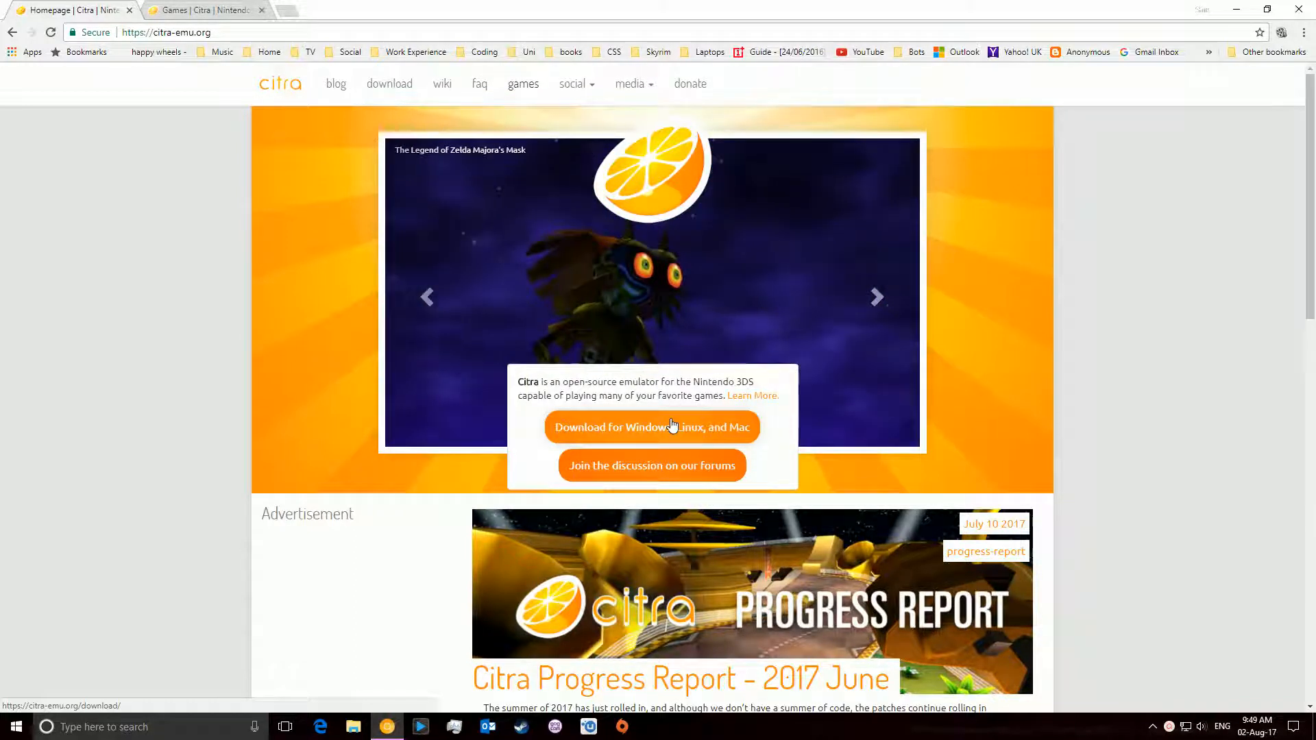
mouse_move(1102, 371)
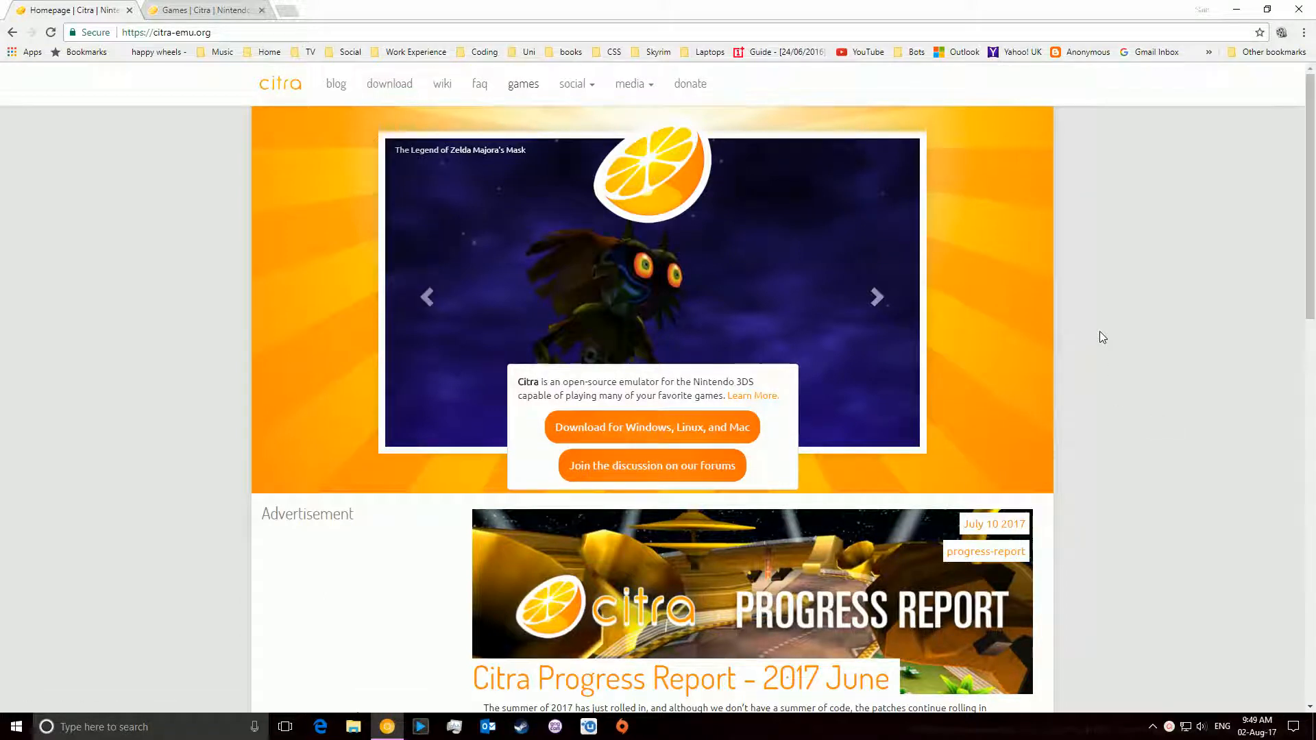
left_click(876, 297)
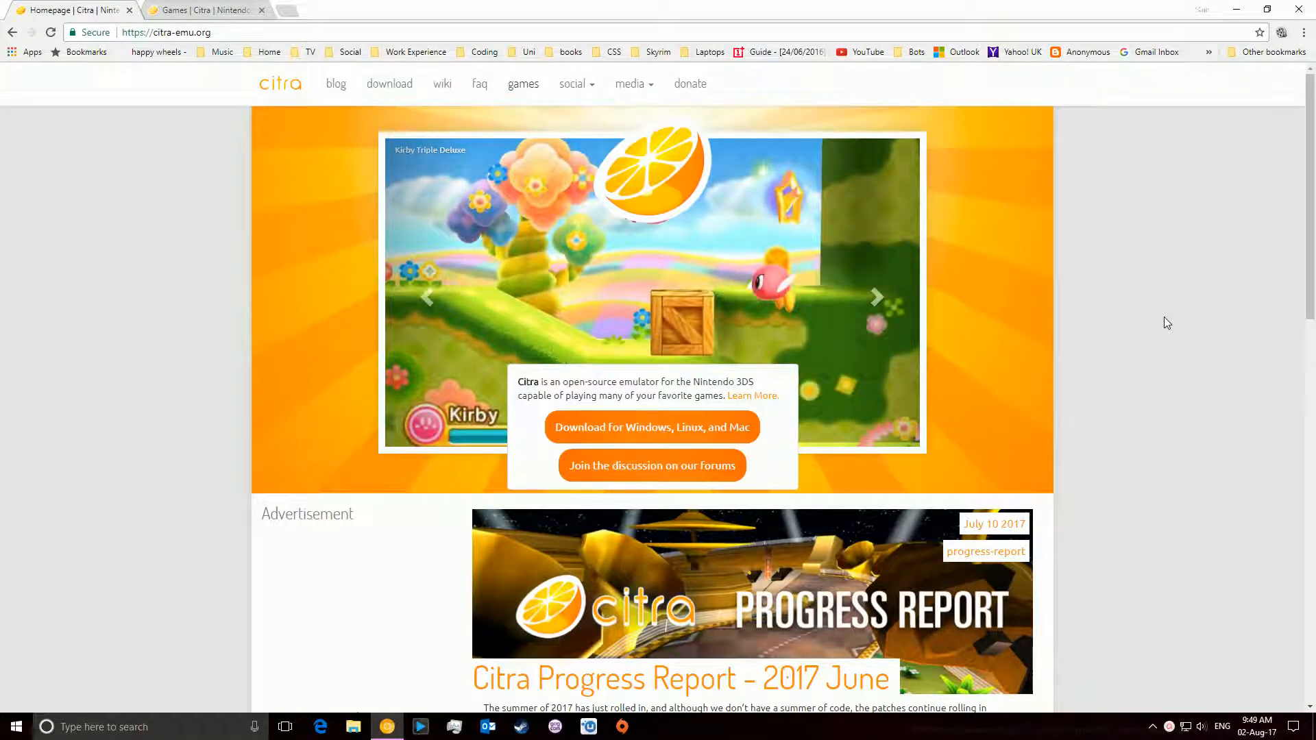
left_click(876, 296)
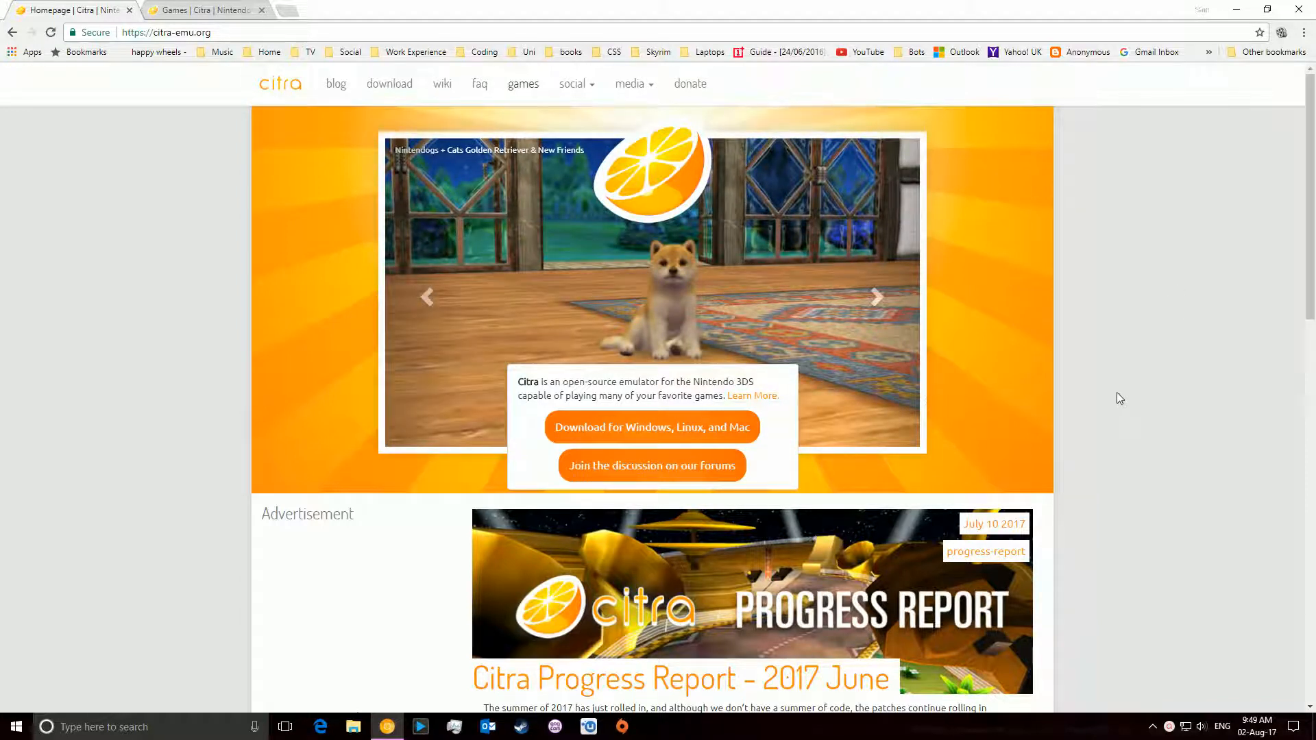
left_click(165, 32)
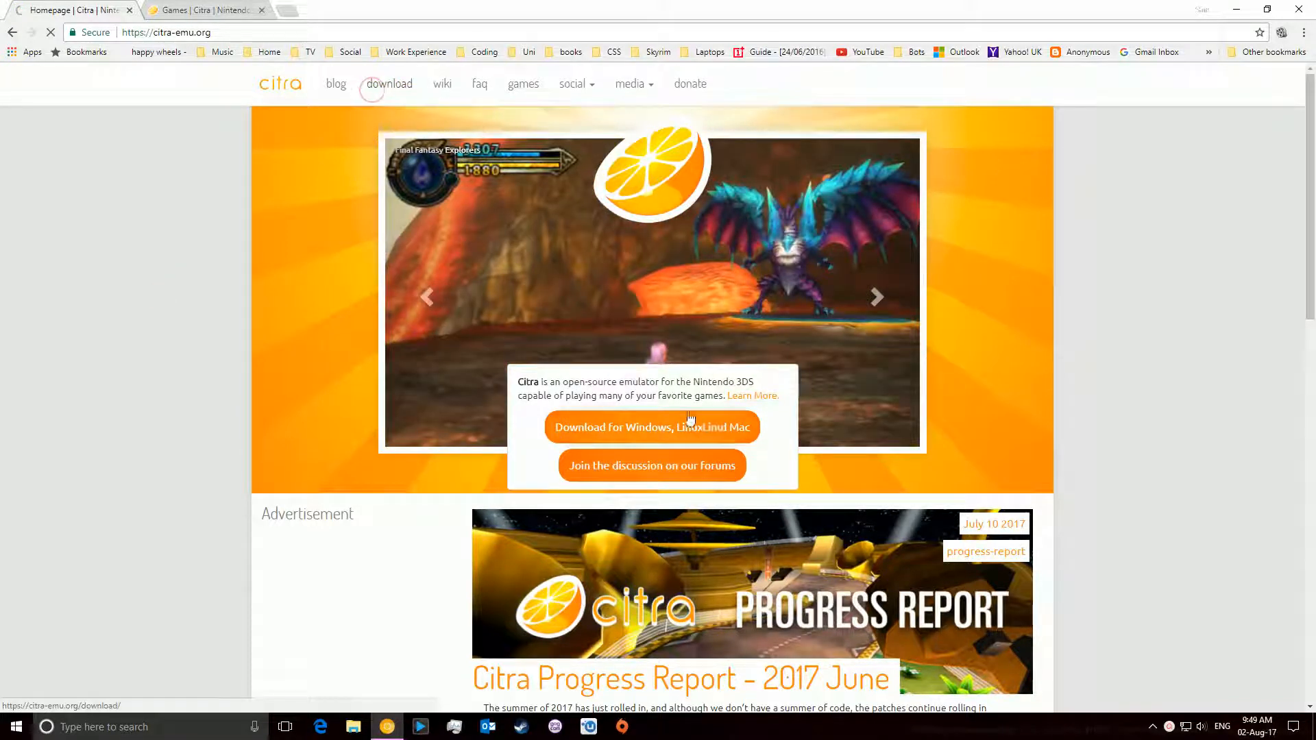
left_click(651, 427)
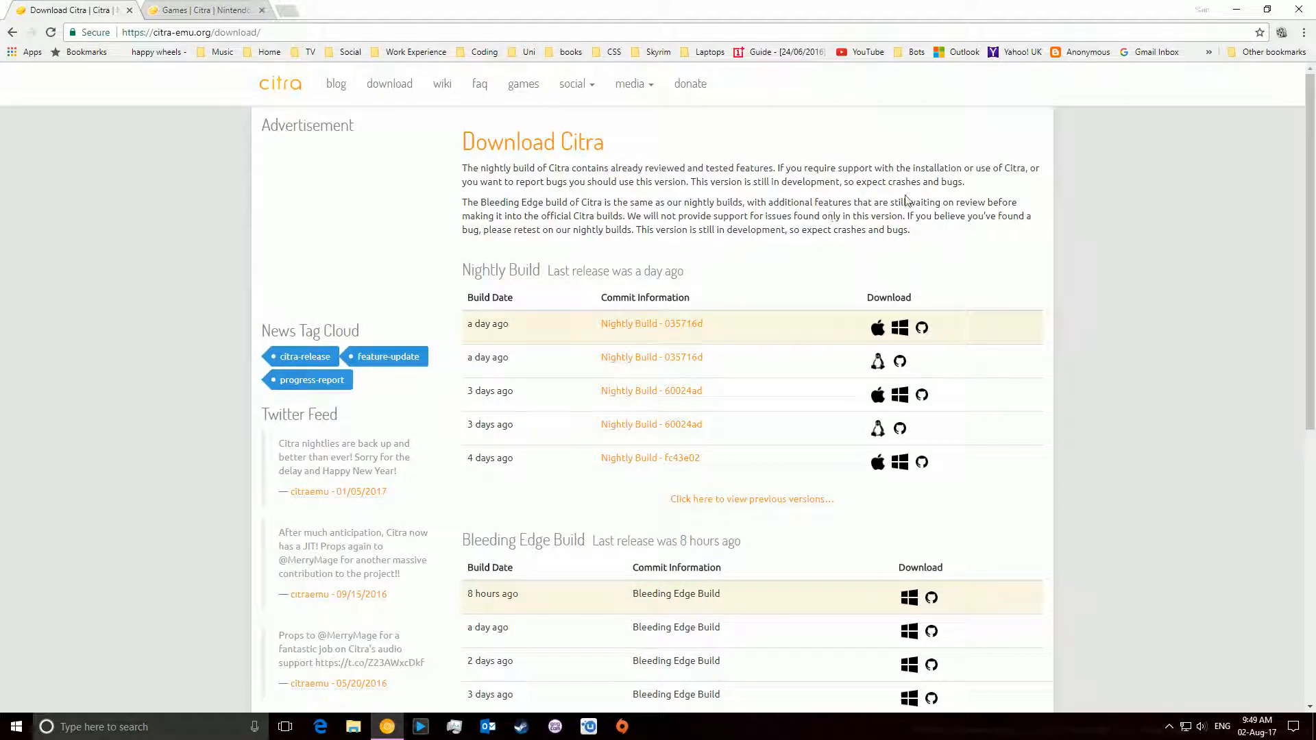
mouse_move(1115, 244)
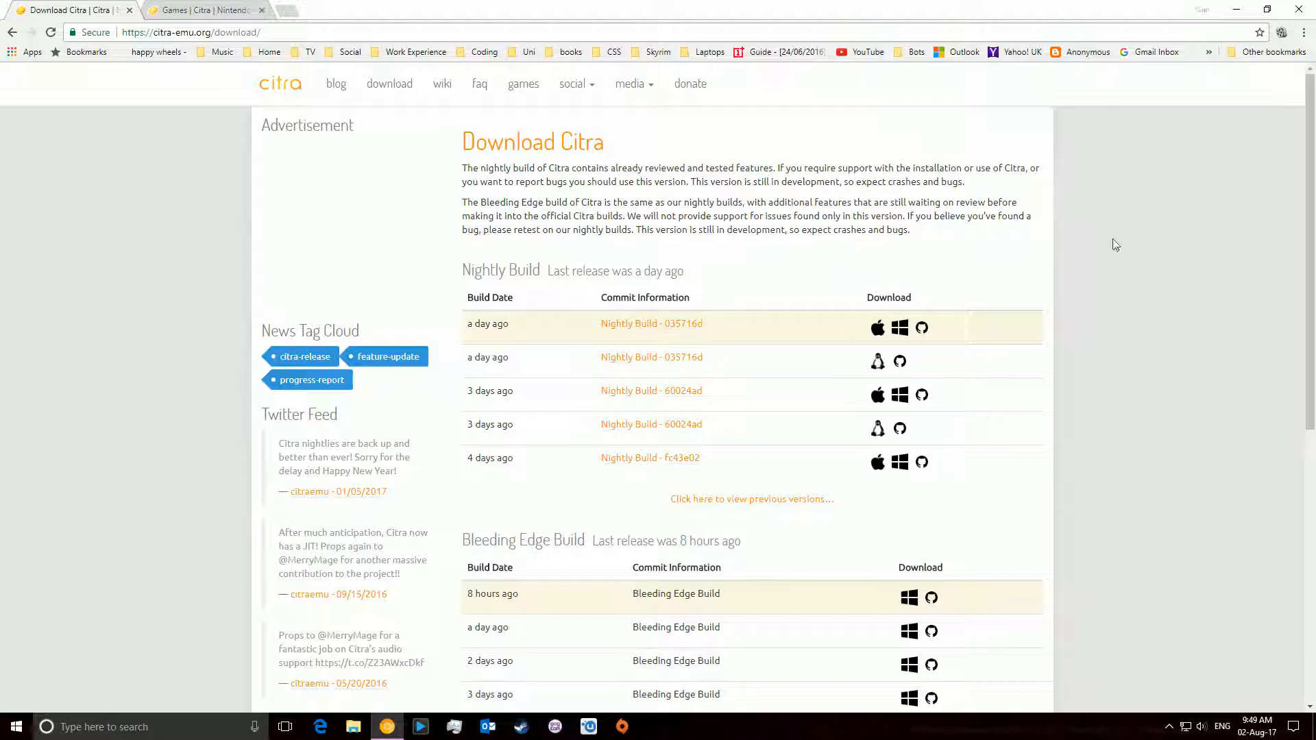
scroll("down", 3)
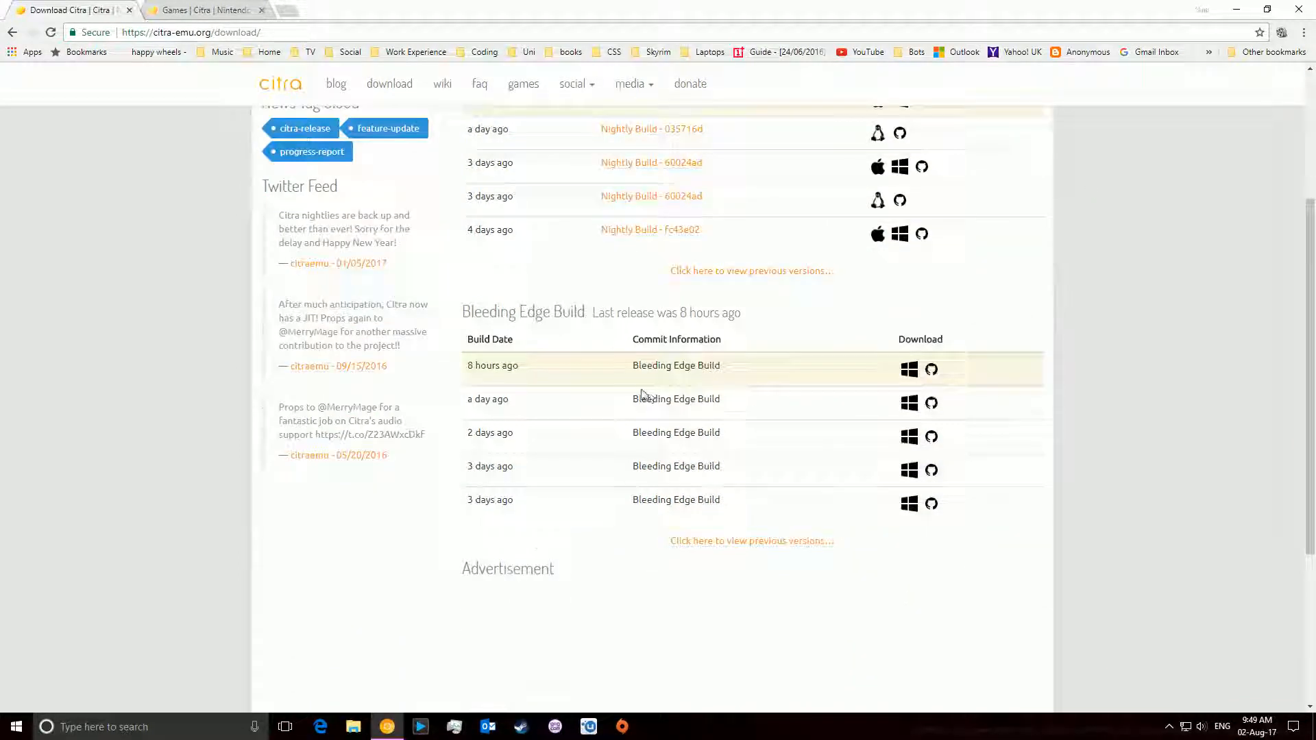
scroll("up", 3)
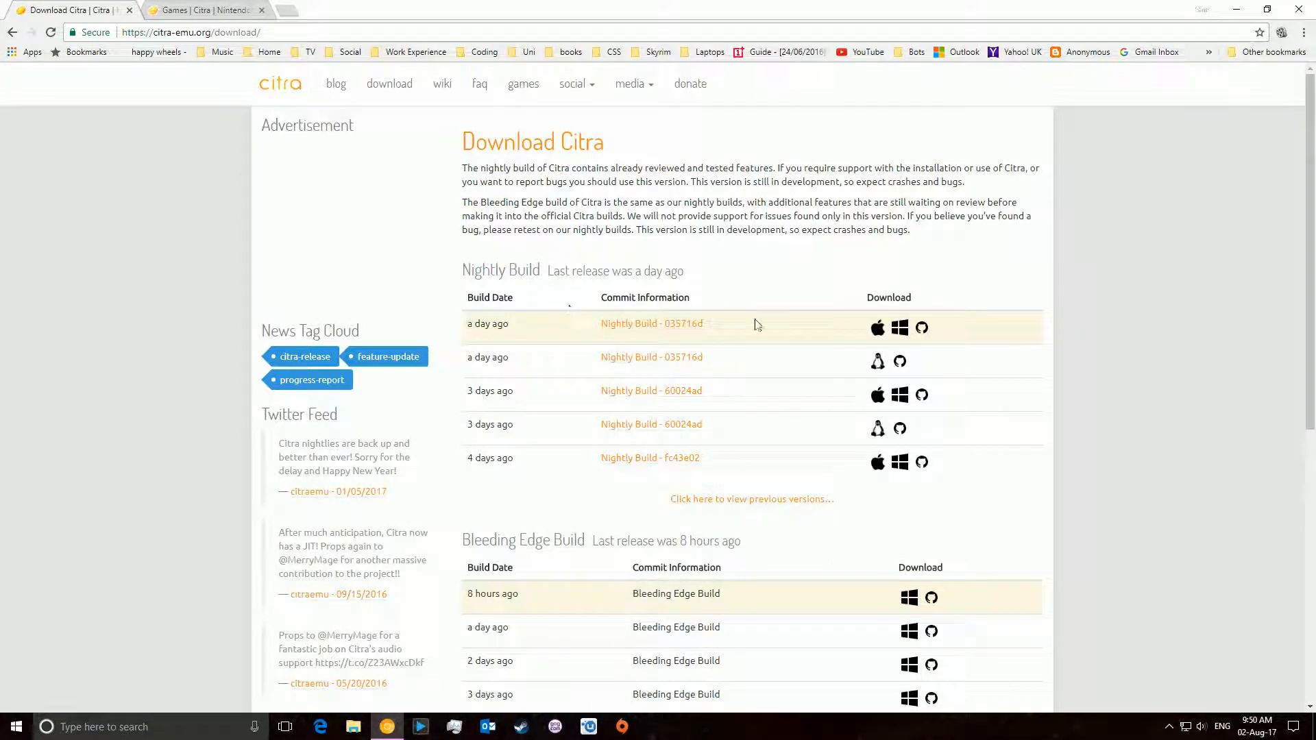
mouse_move(273, 15)
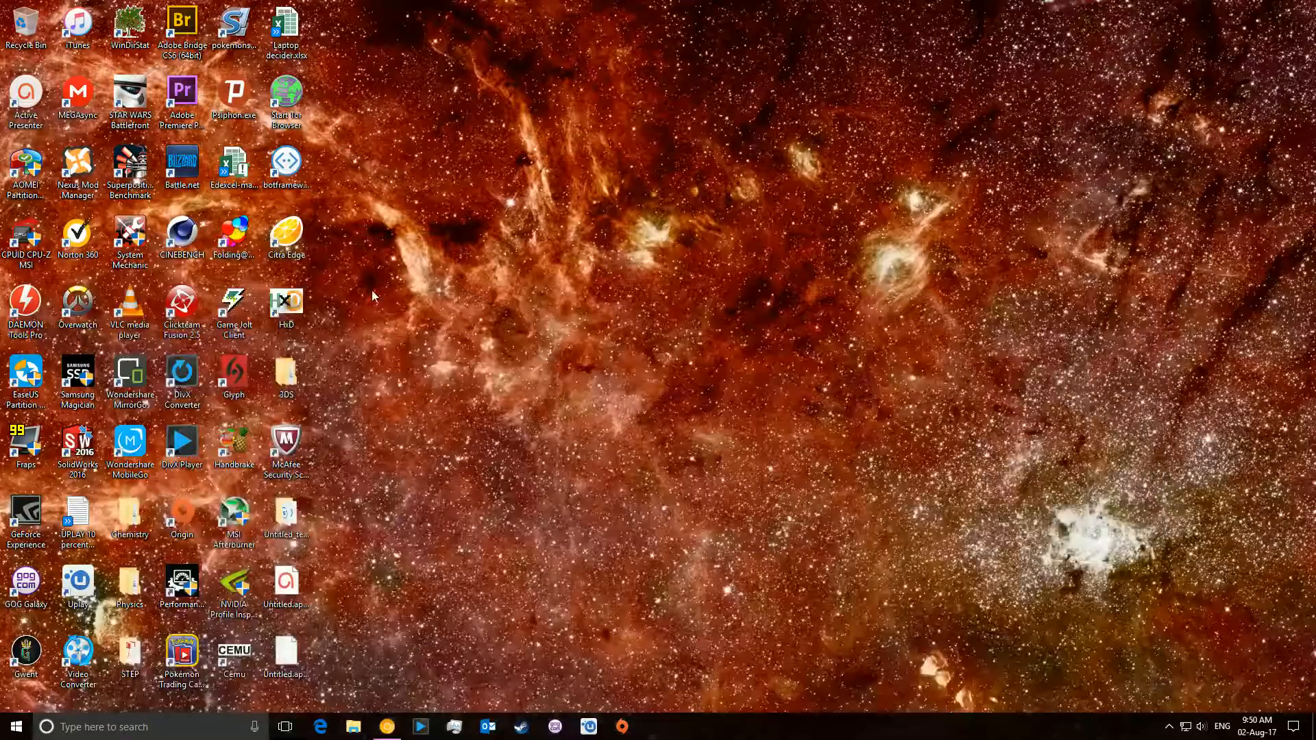
- Launch Citra Edge from the desktop, accept the update, and choose Emulation > Configure
left_click(285, 235)
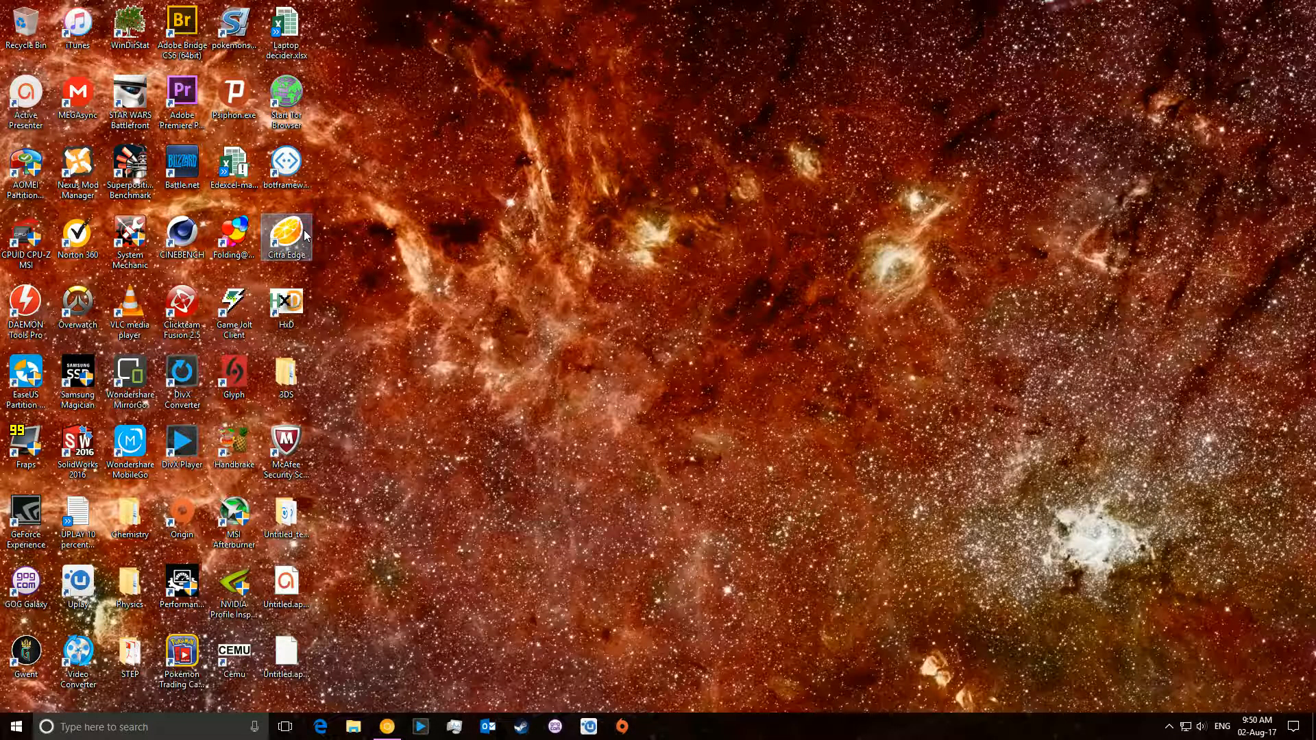
double_click(286, 236)
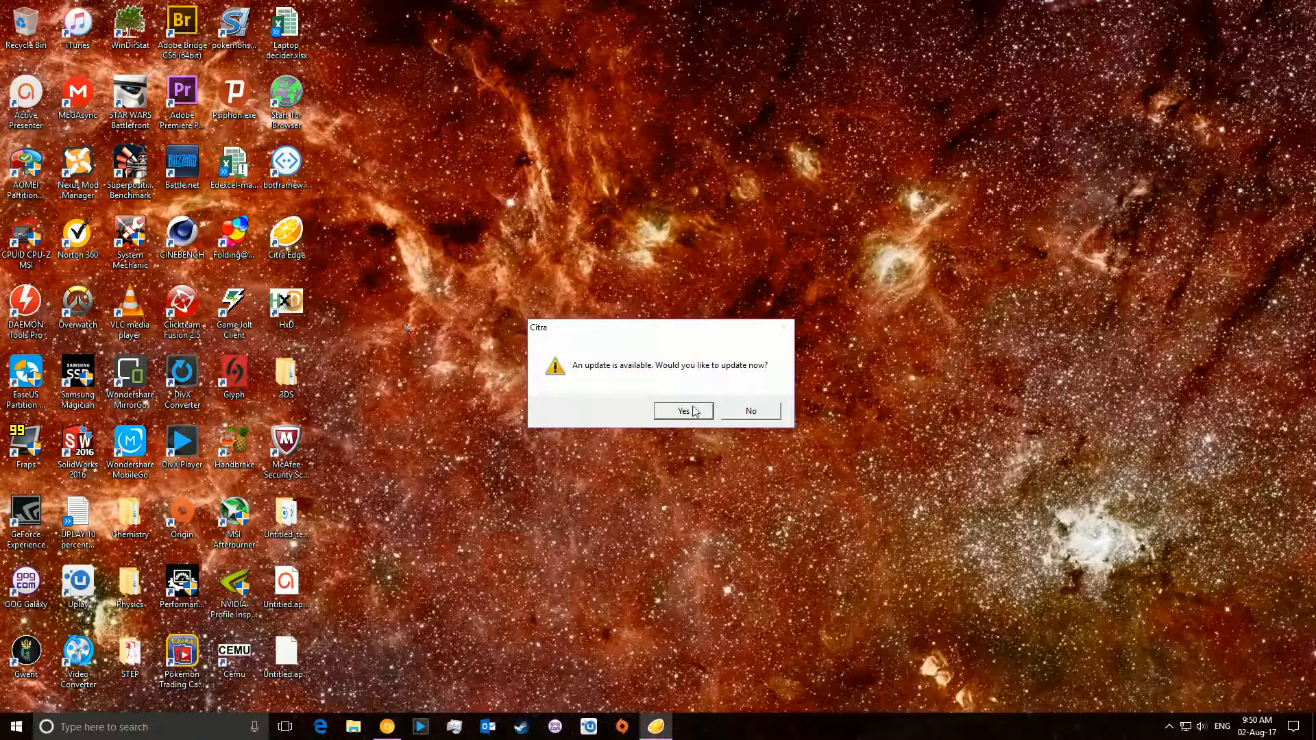
left_click(682, 410)
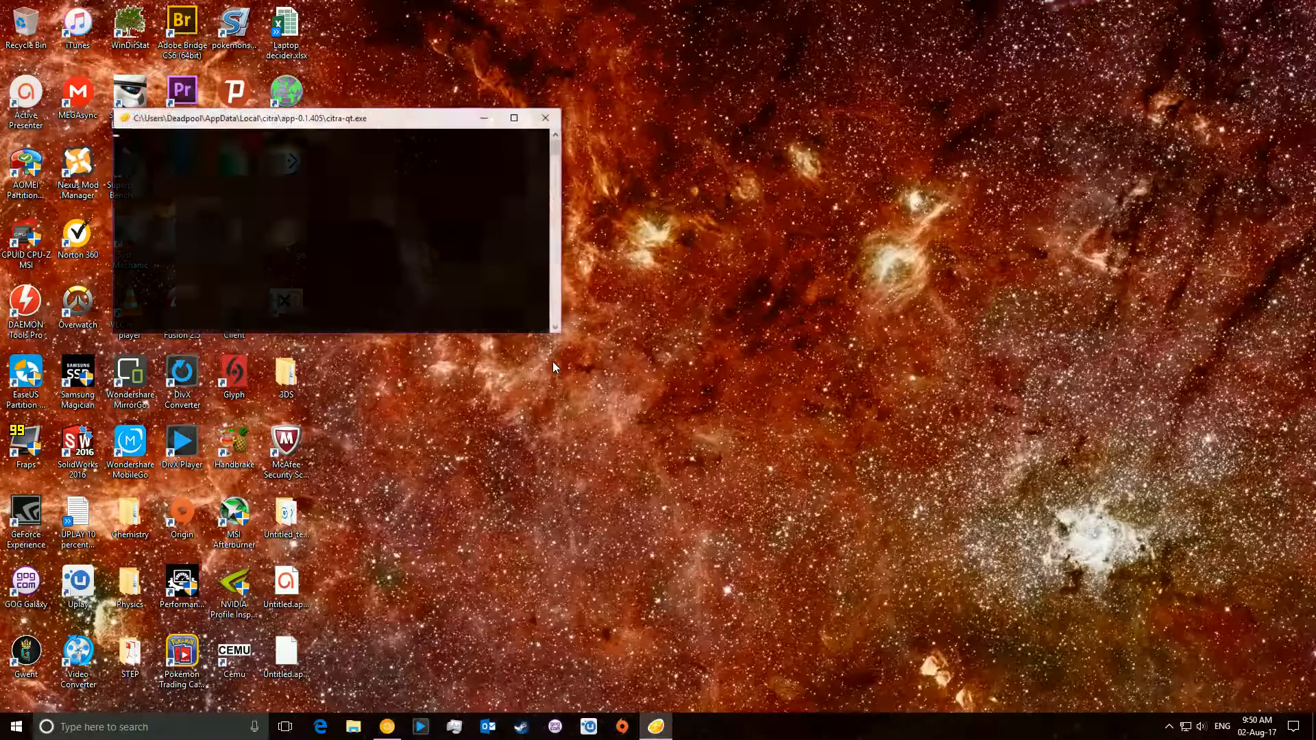
left_click(512, 117)
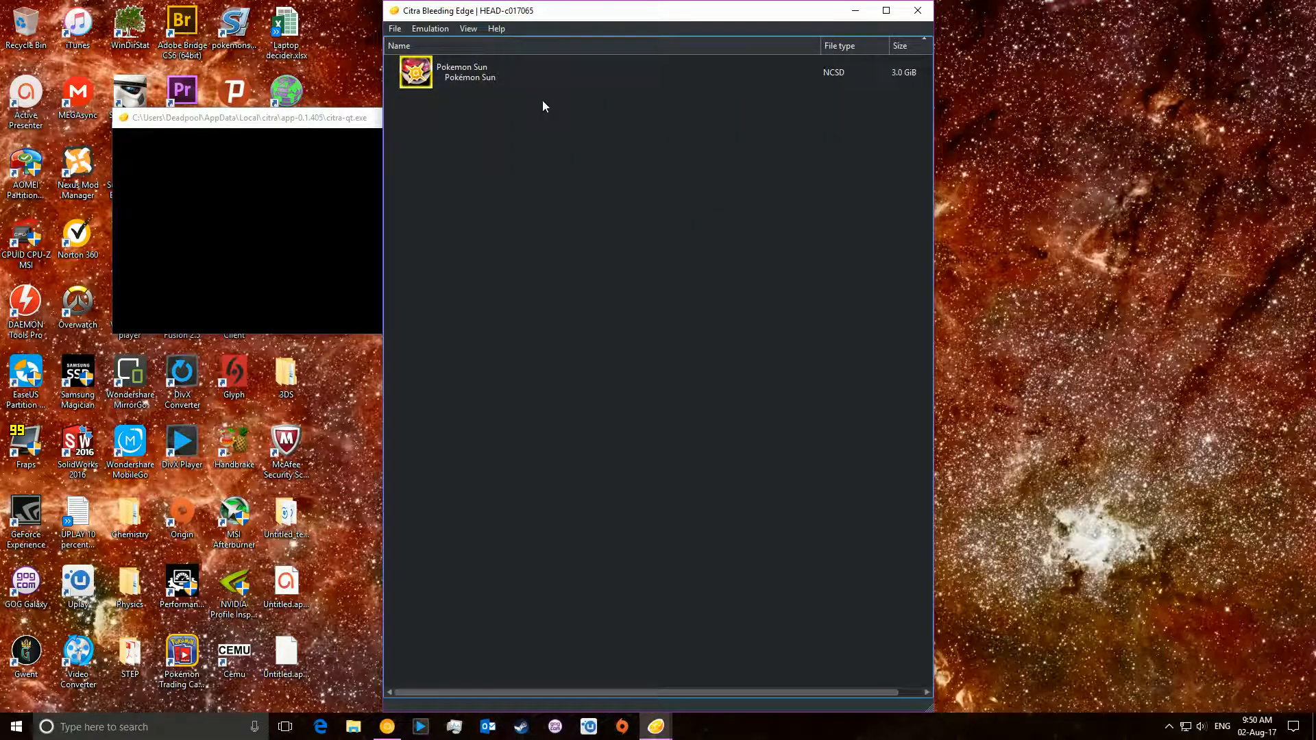
mouse_move(580, 113)
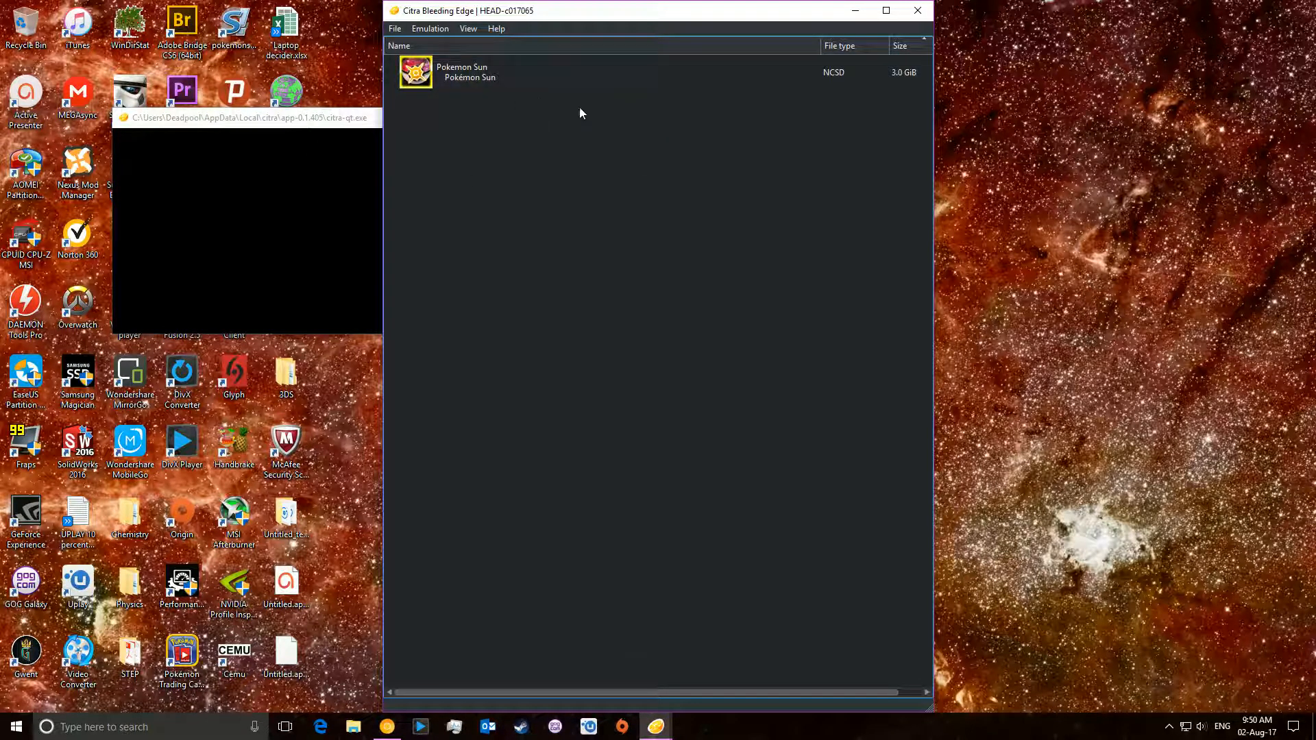
left_click(429, 27)
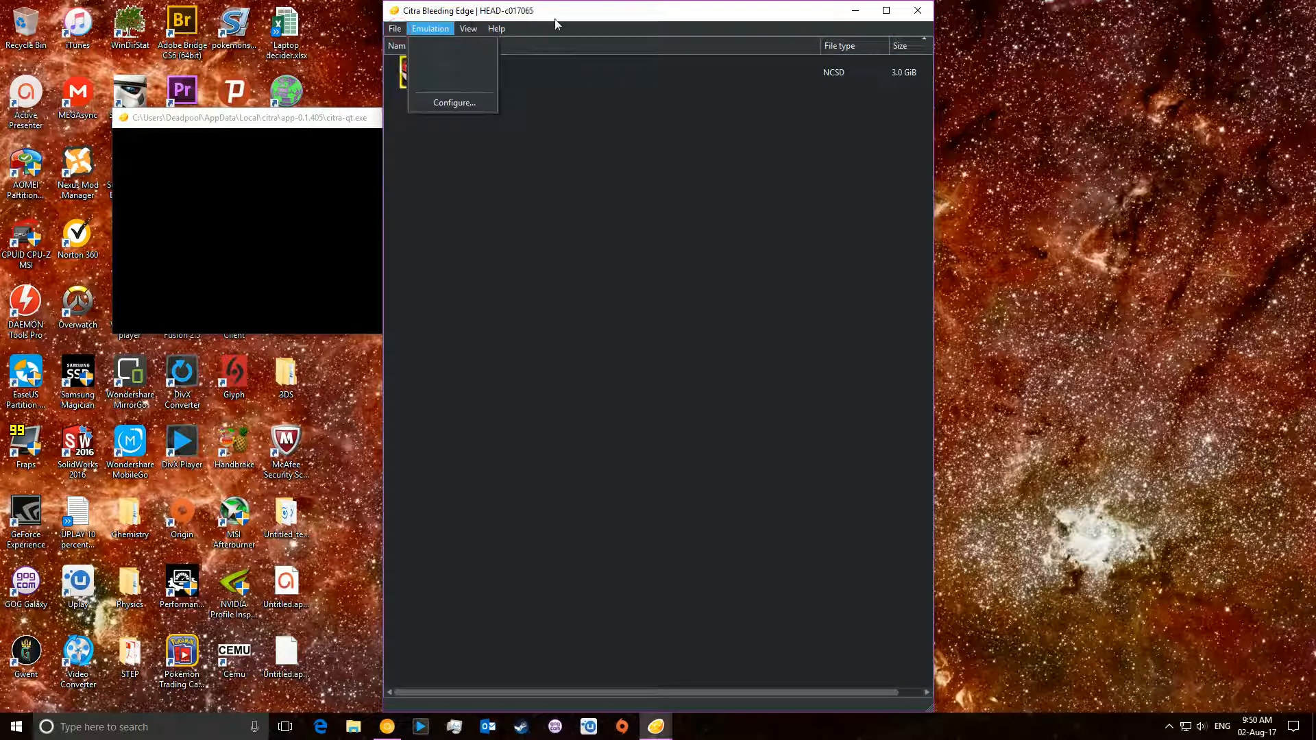
left_click(793, 146)
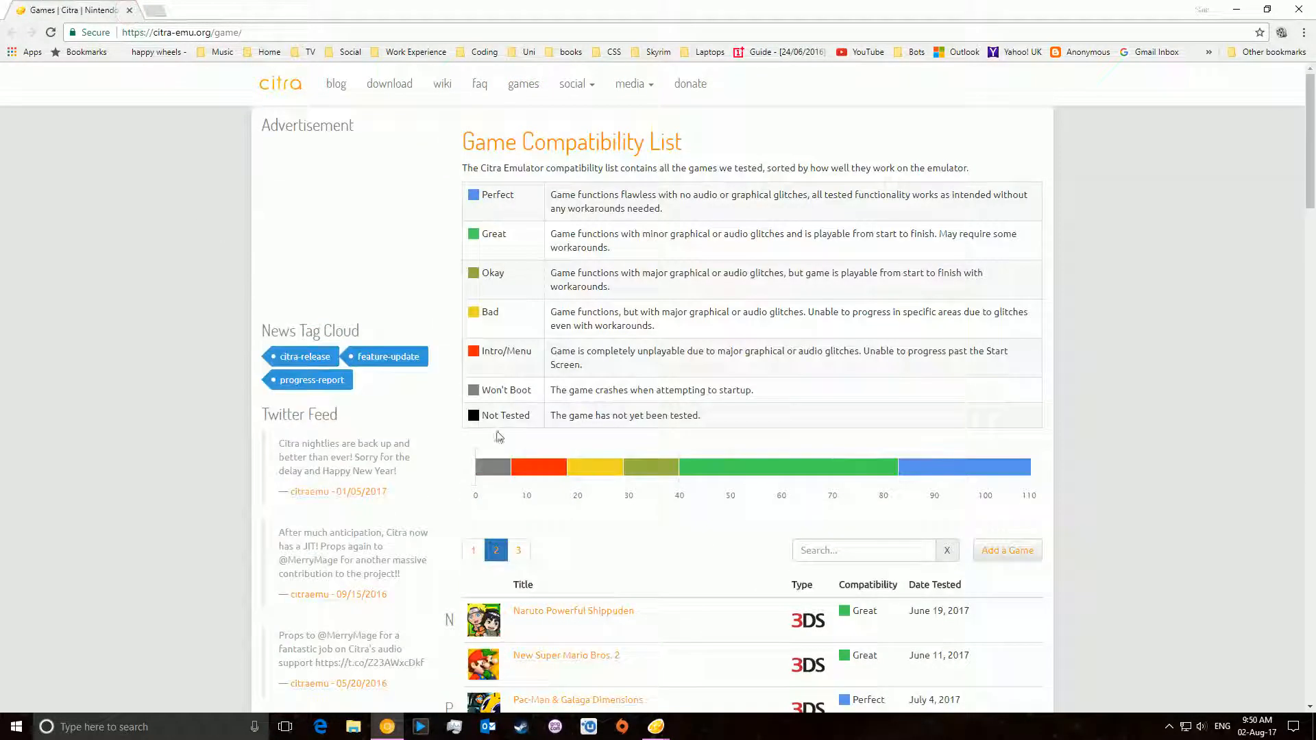
- Scroll the website's compatibility list past Pokémon Sun and Moon into the S titles
scroll("down", 3)
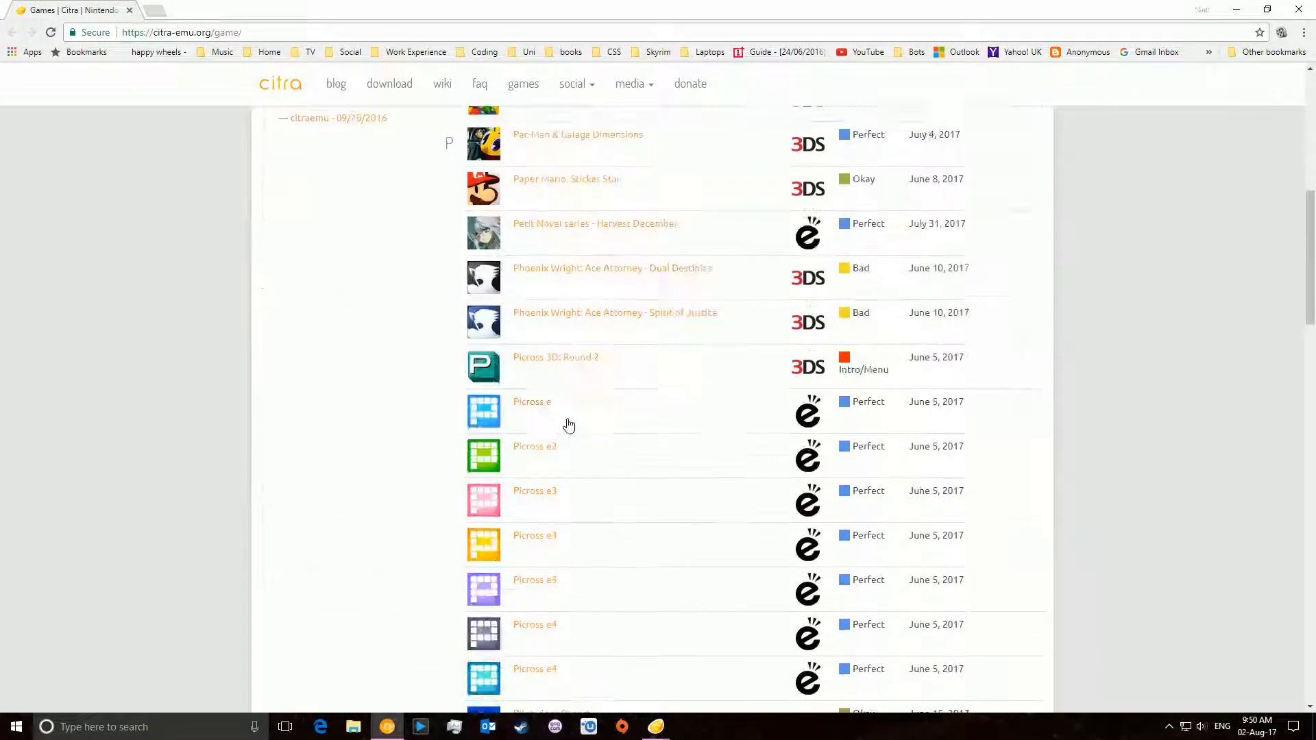
scroll("down", 3)
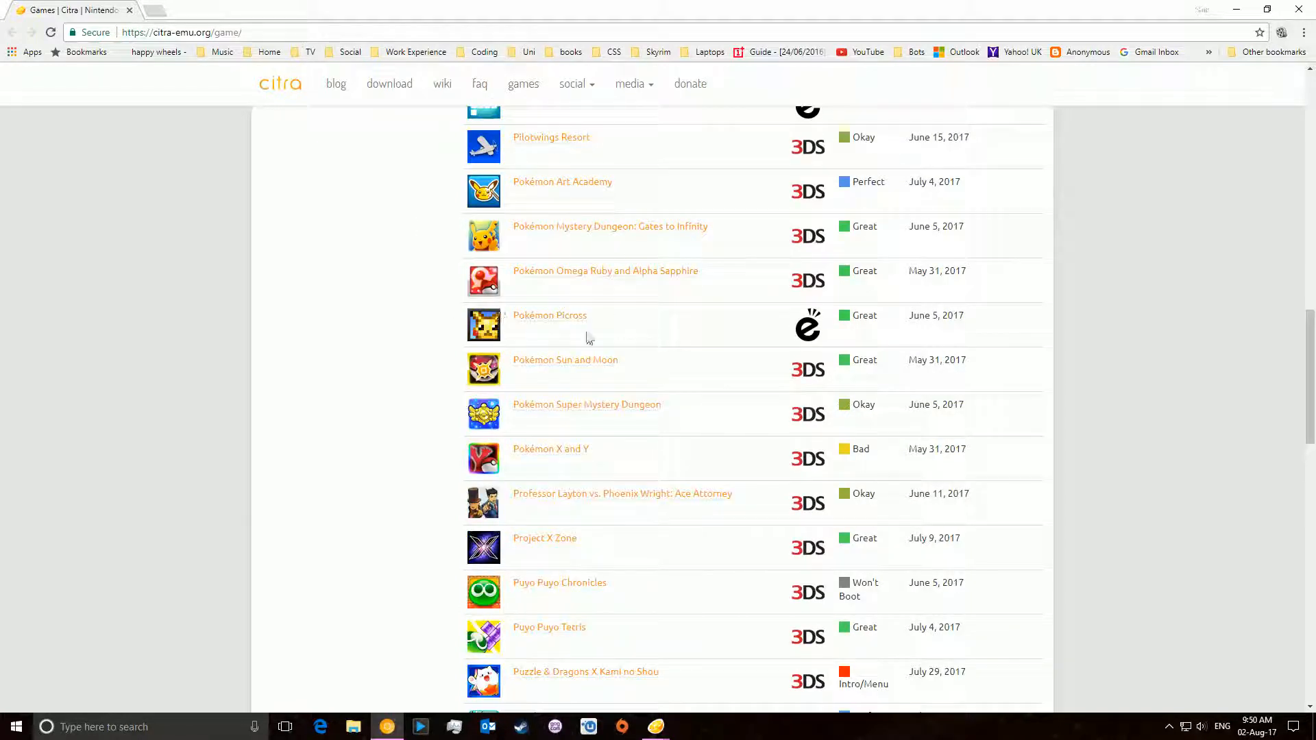
mouse_move(587, 307)
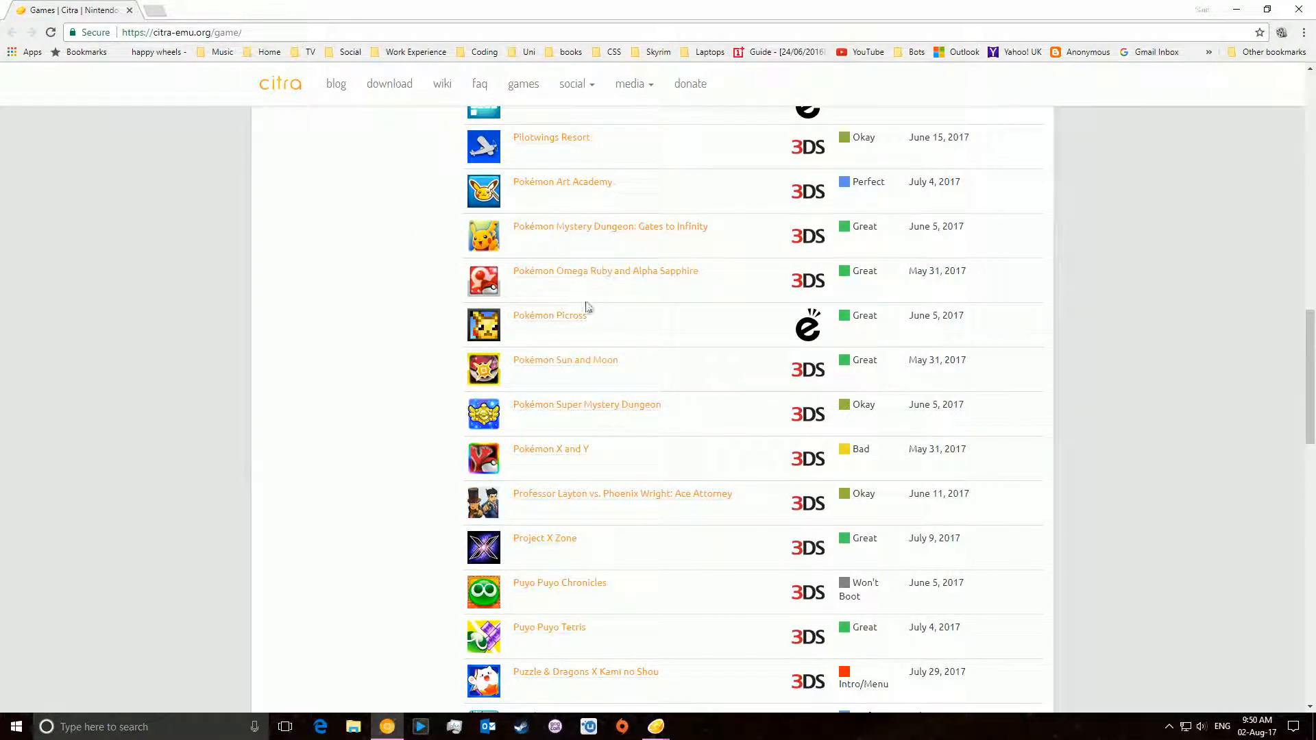
scroll("down", 3)
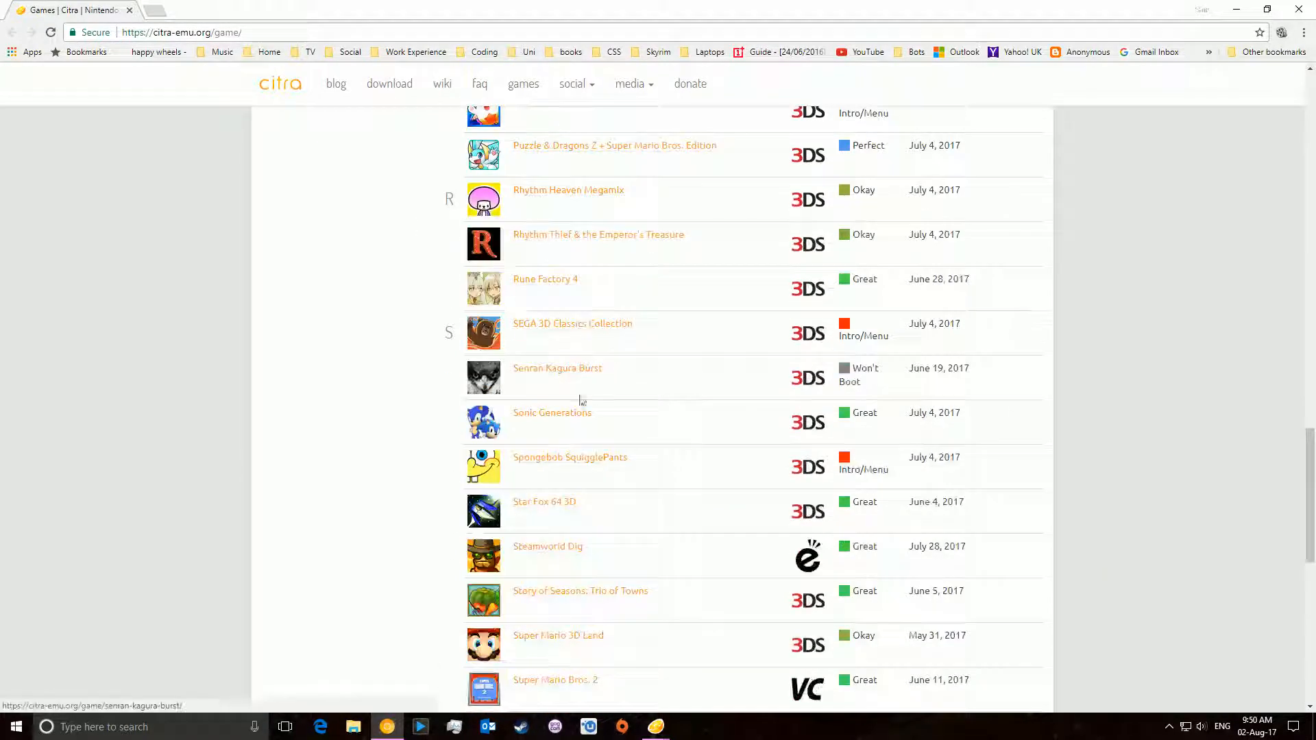
scroll("down", 3)
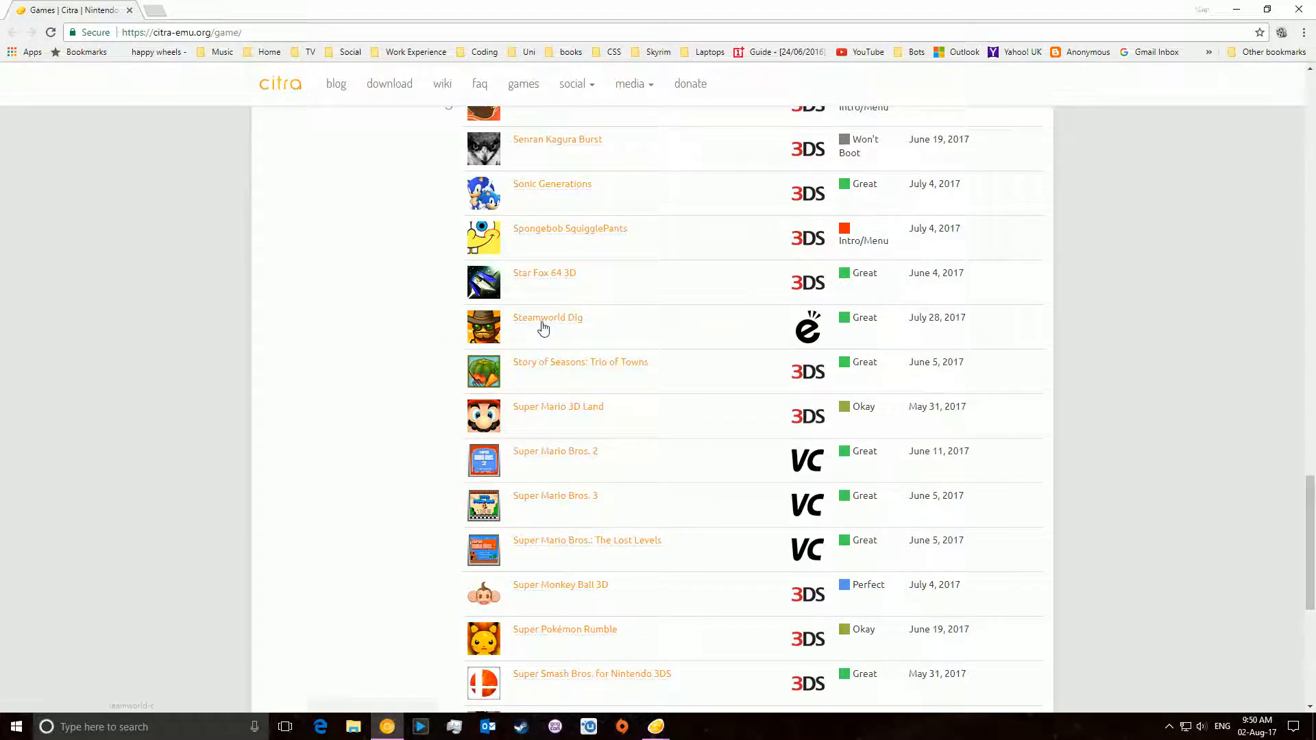
- View Steamworld Dig's Great compatibility rating, then return to Citra's game list
left_click(546, 317)
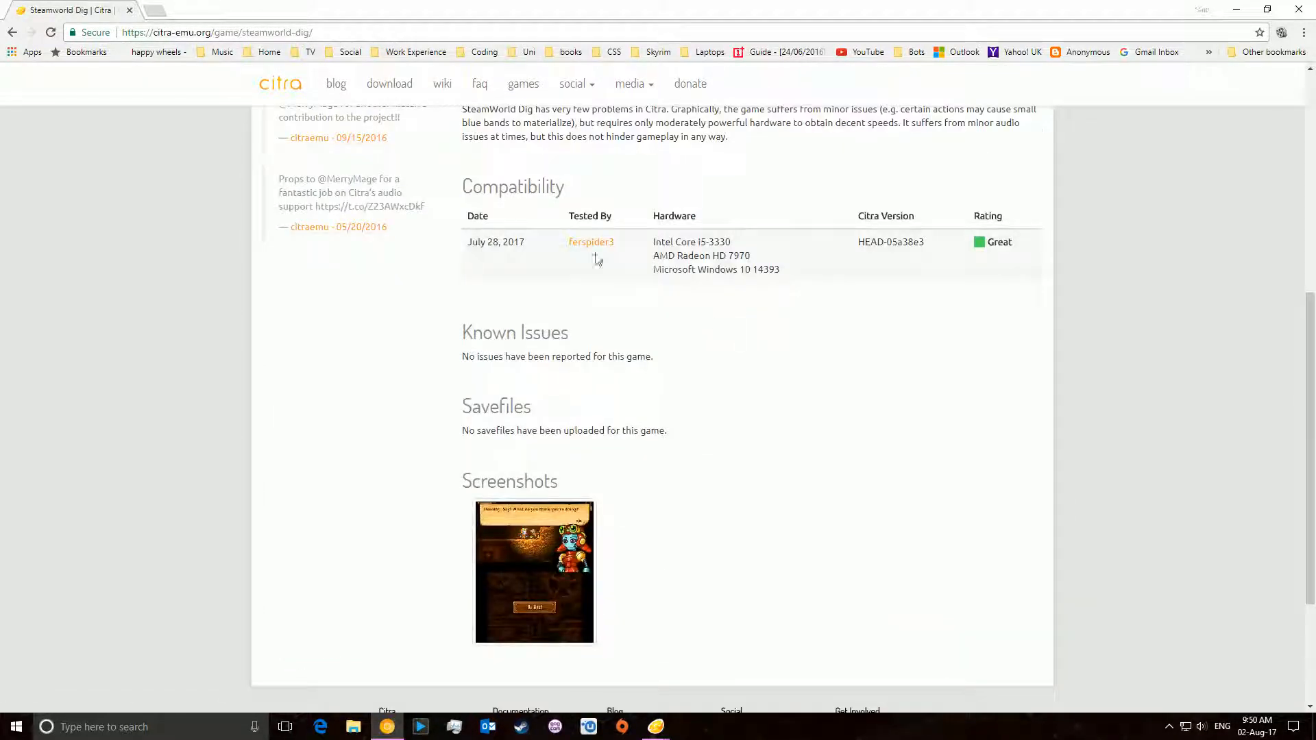
scroll("up", 3)
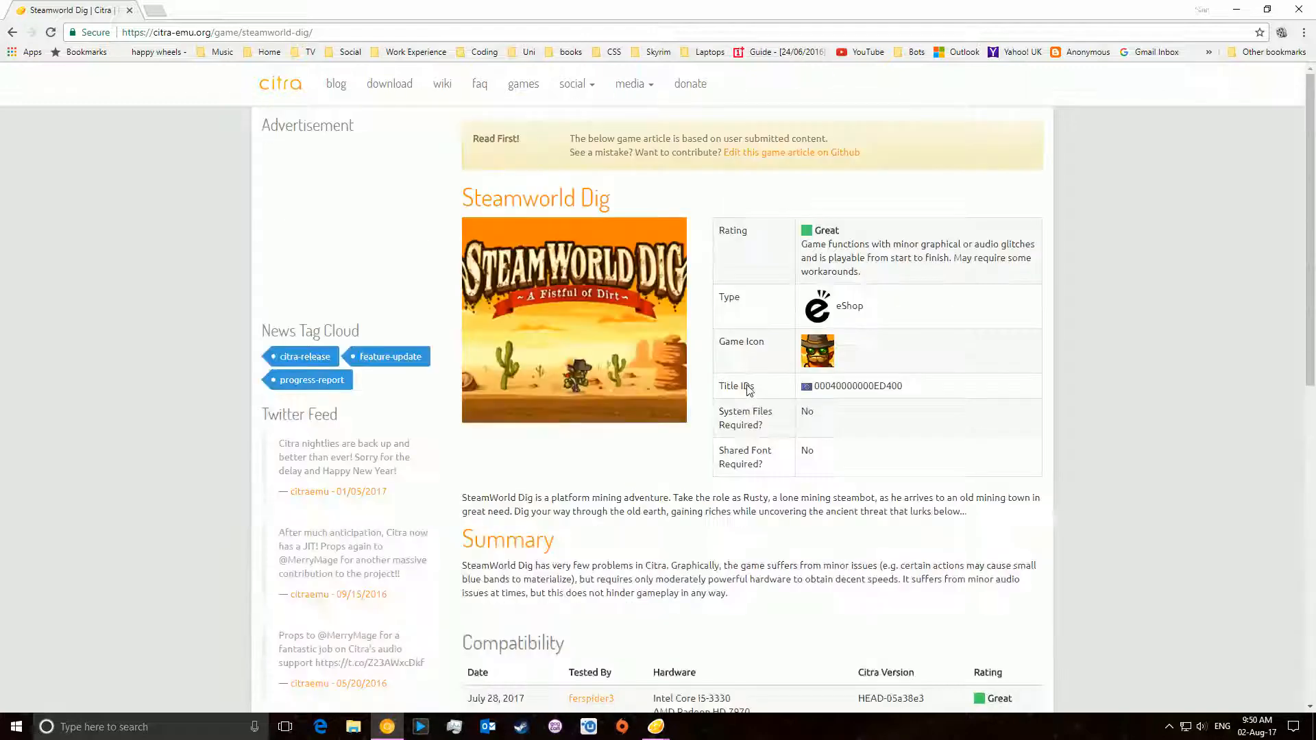
mouse_move(1074, 430)
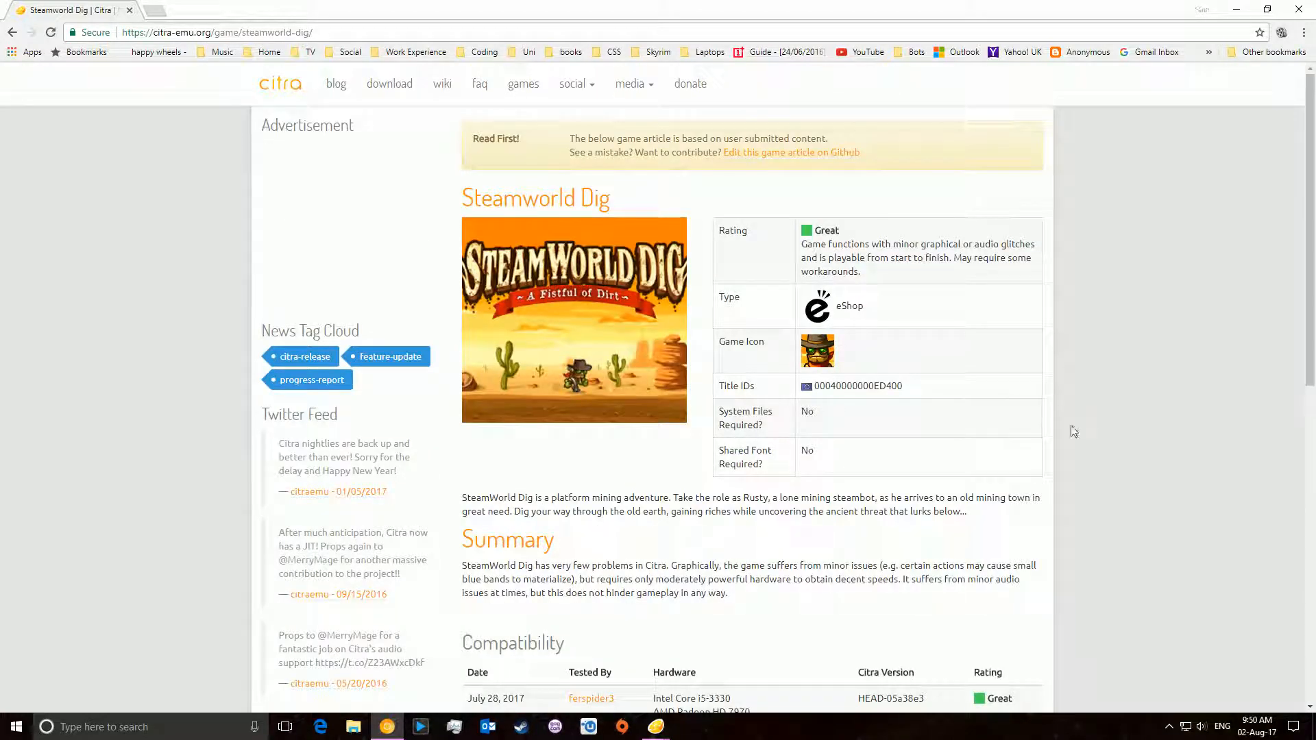
mouse_move(1082, 410)
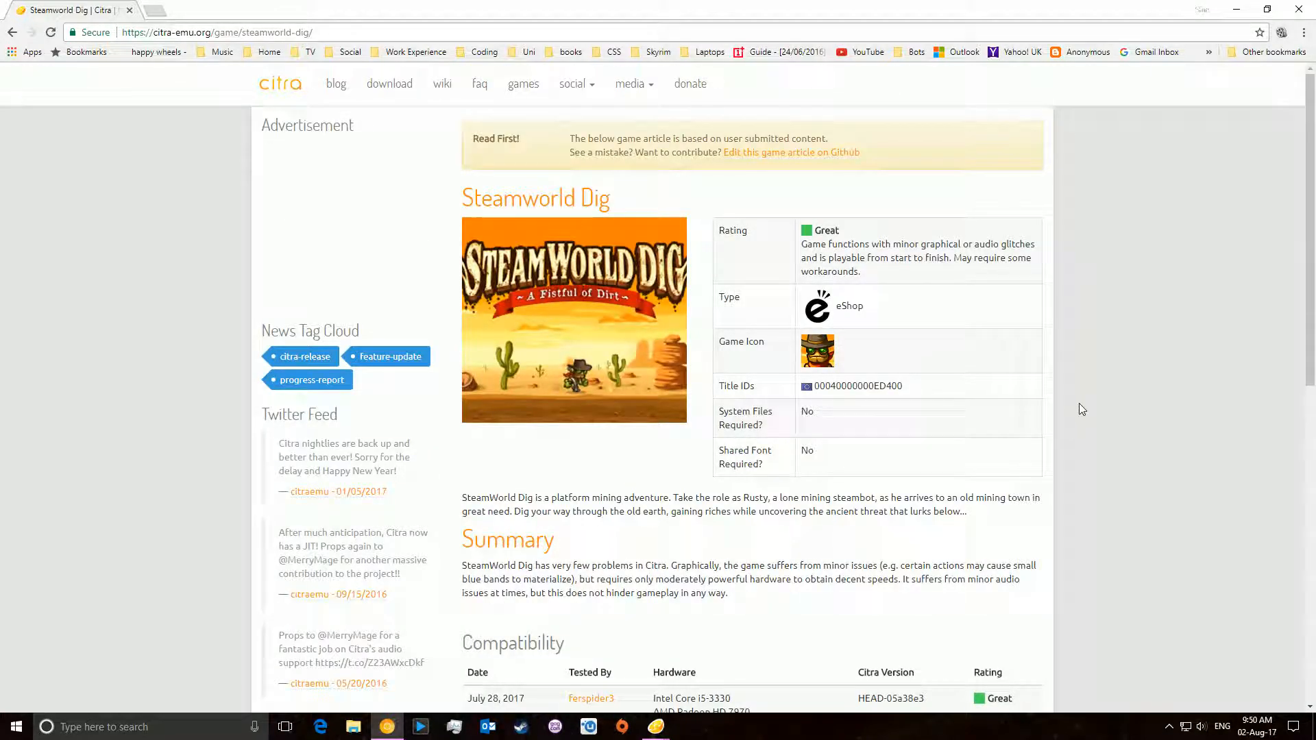
mouse_move(412, 191)
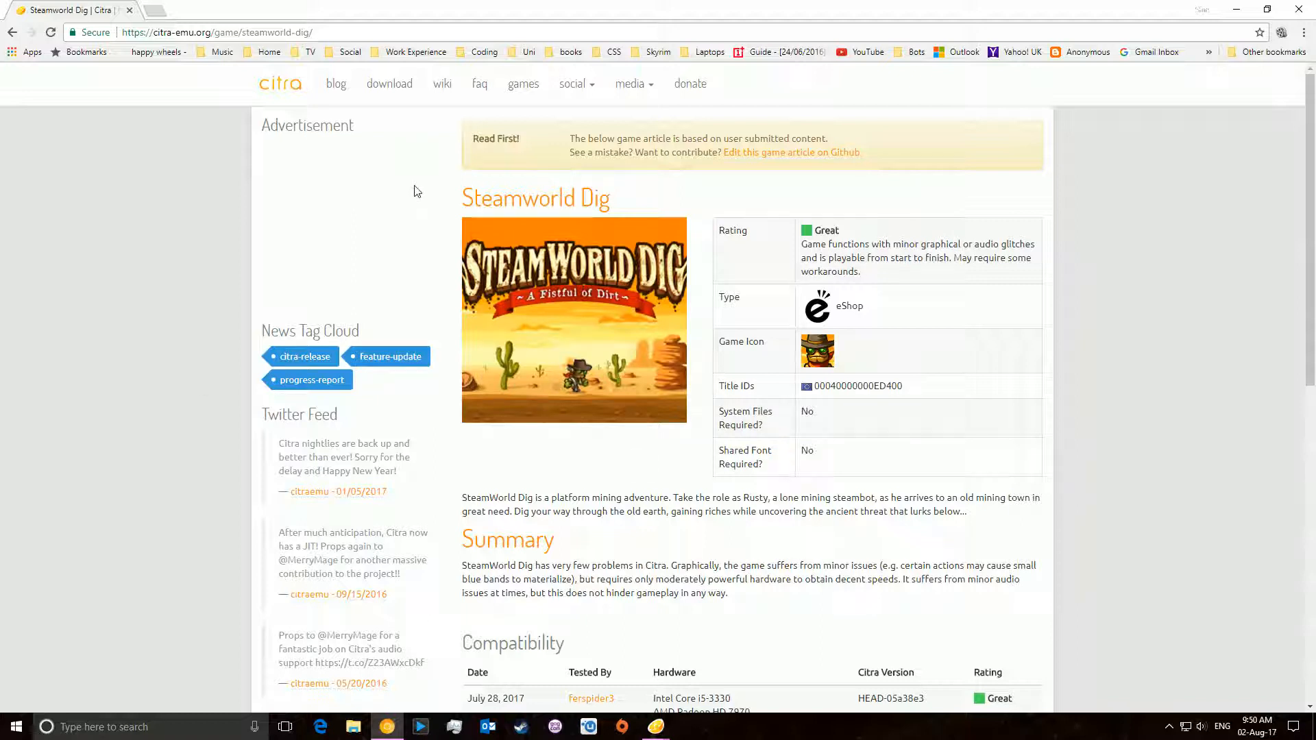
mouse_move(924, 462)
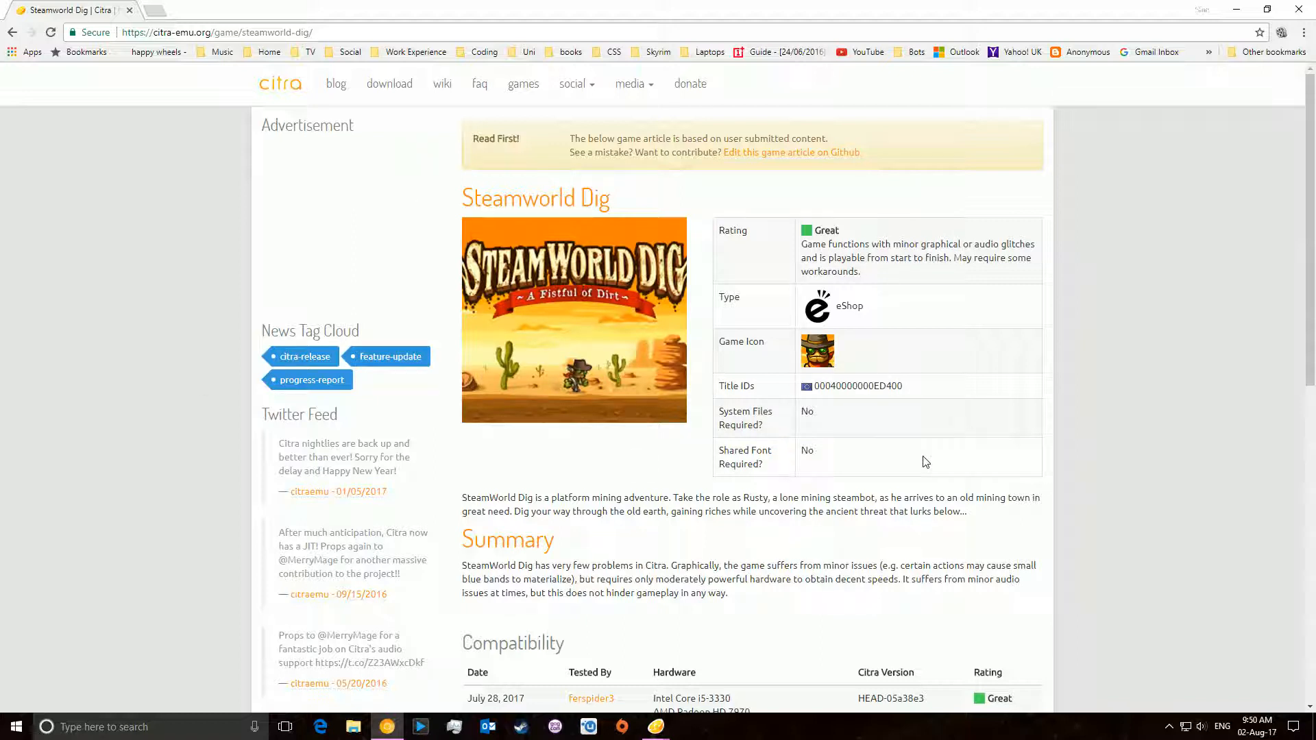
mouse_move(961, 453)
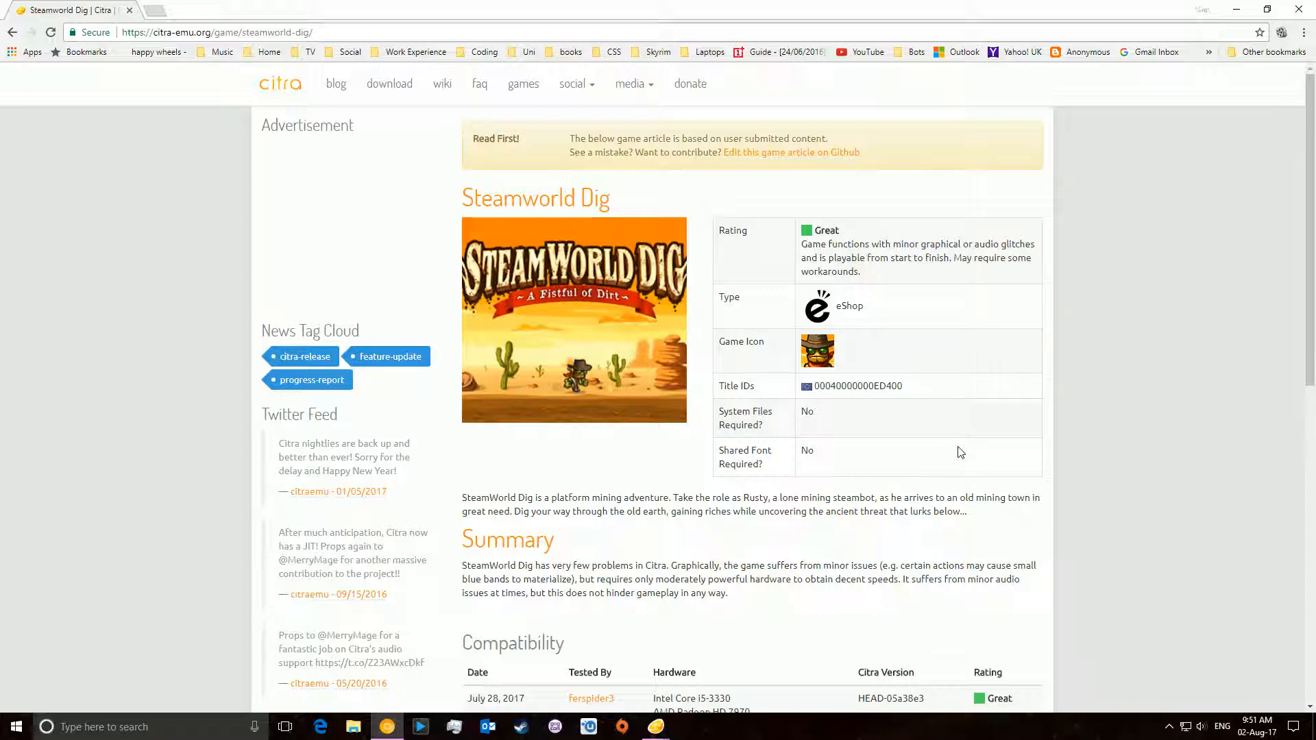
mouse_move(976, 459)
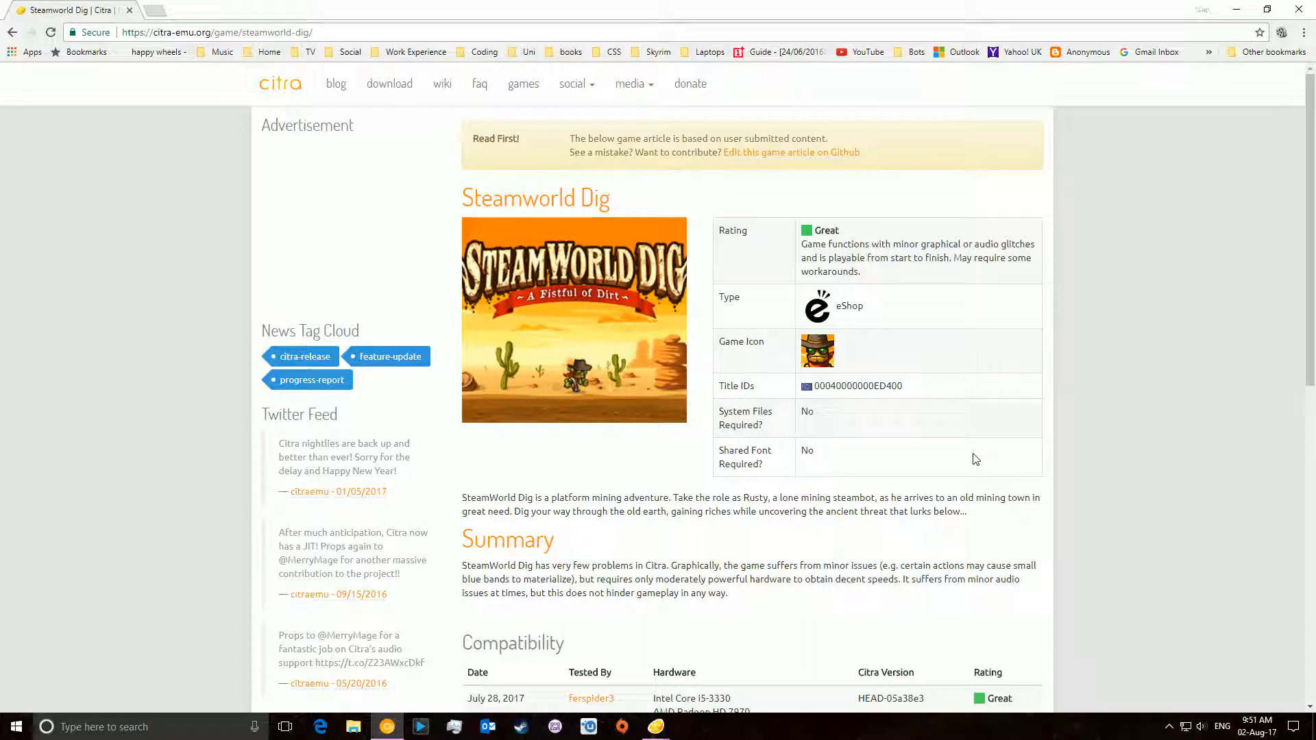
mouse_move(940, 340)
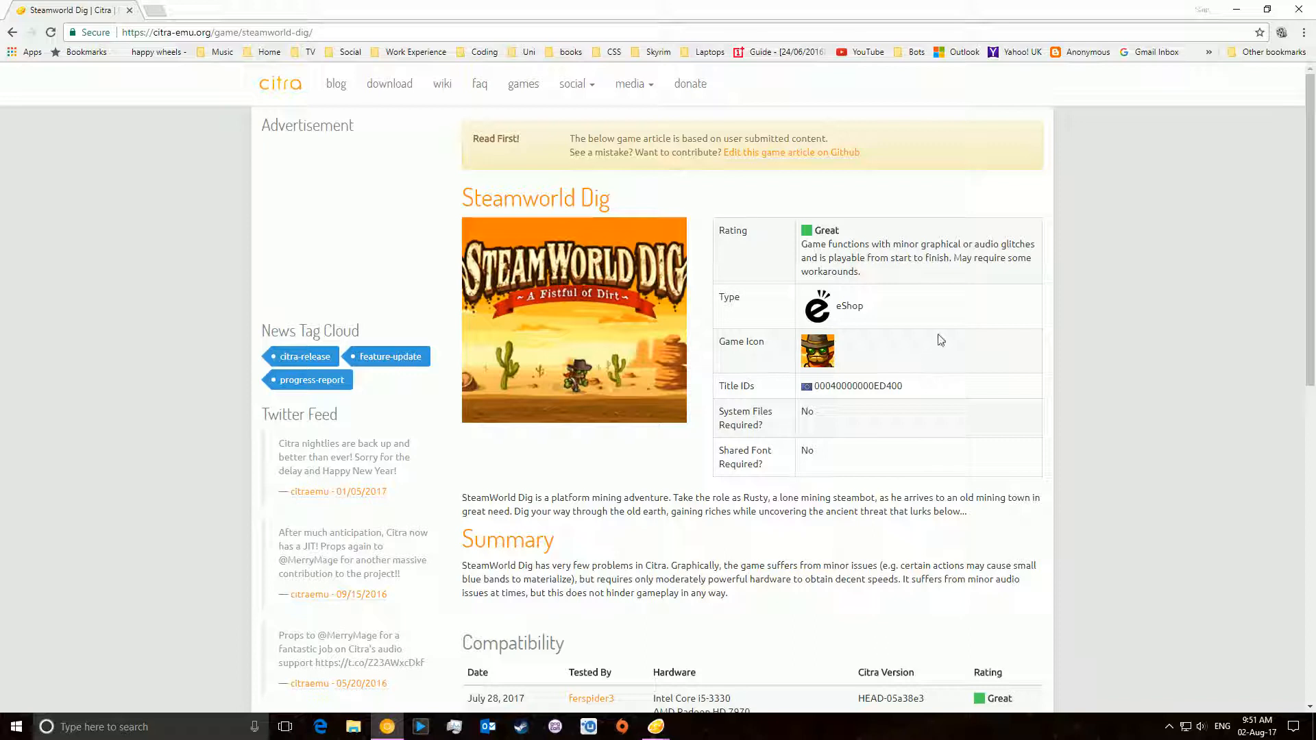
mouse_move(988, 397)
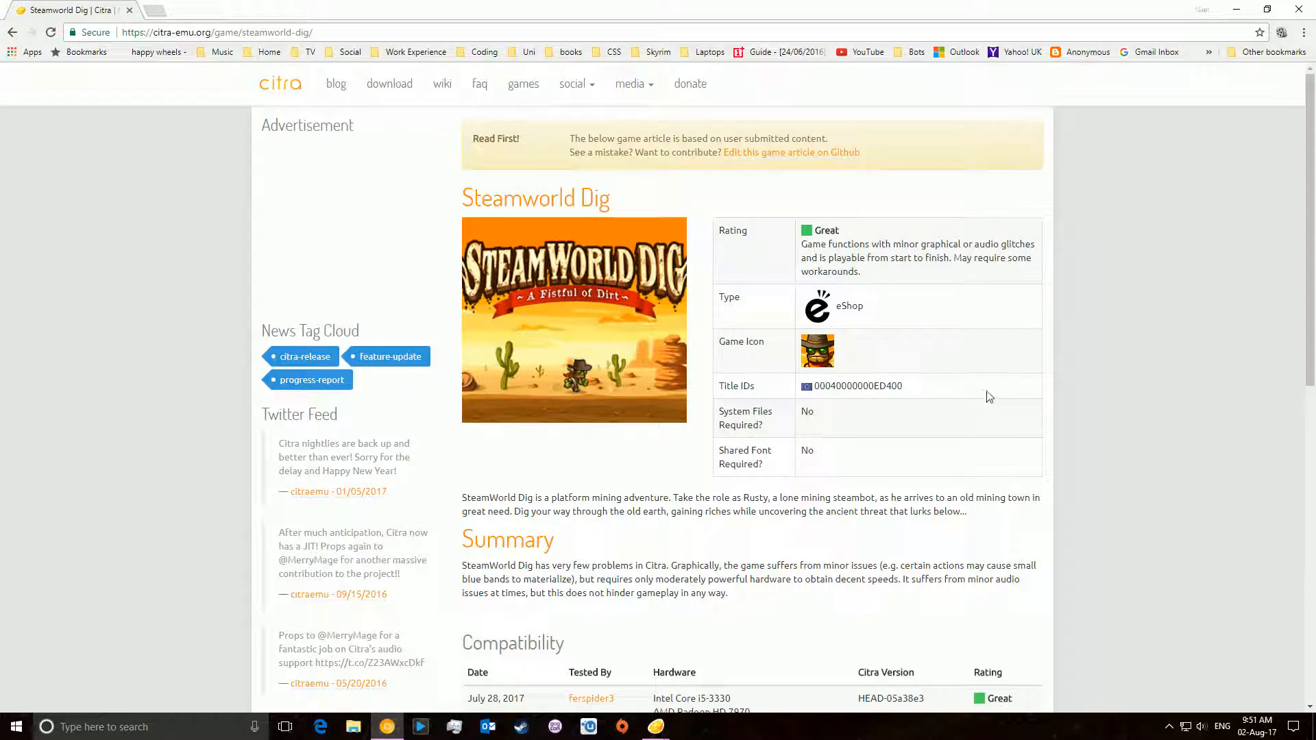
mouse_move(993, 367)
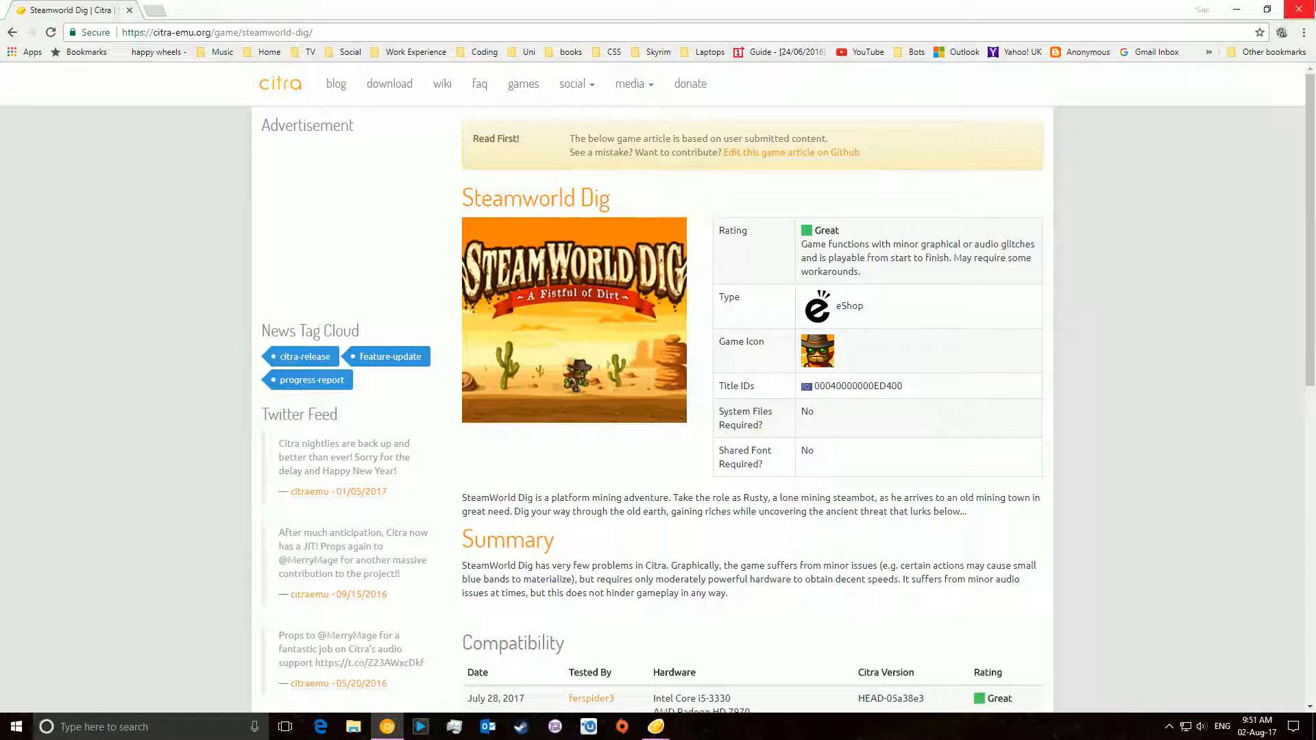
scroll("down", 3)
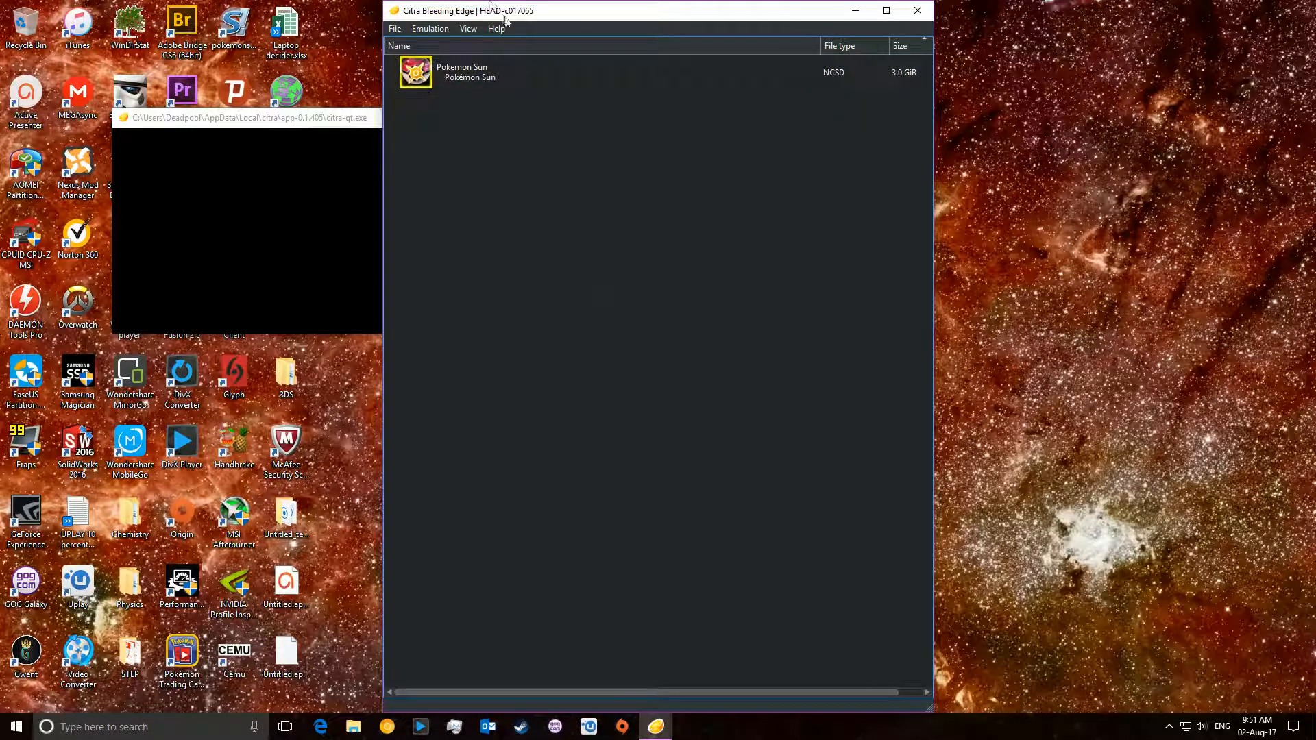
- Load Pokemon Sun.3ds through File > Load File to start the game
left_click(393, 28)
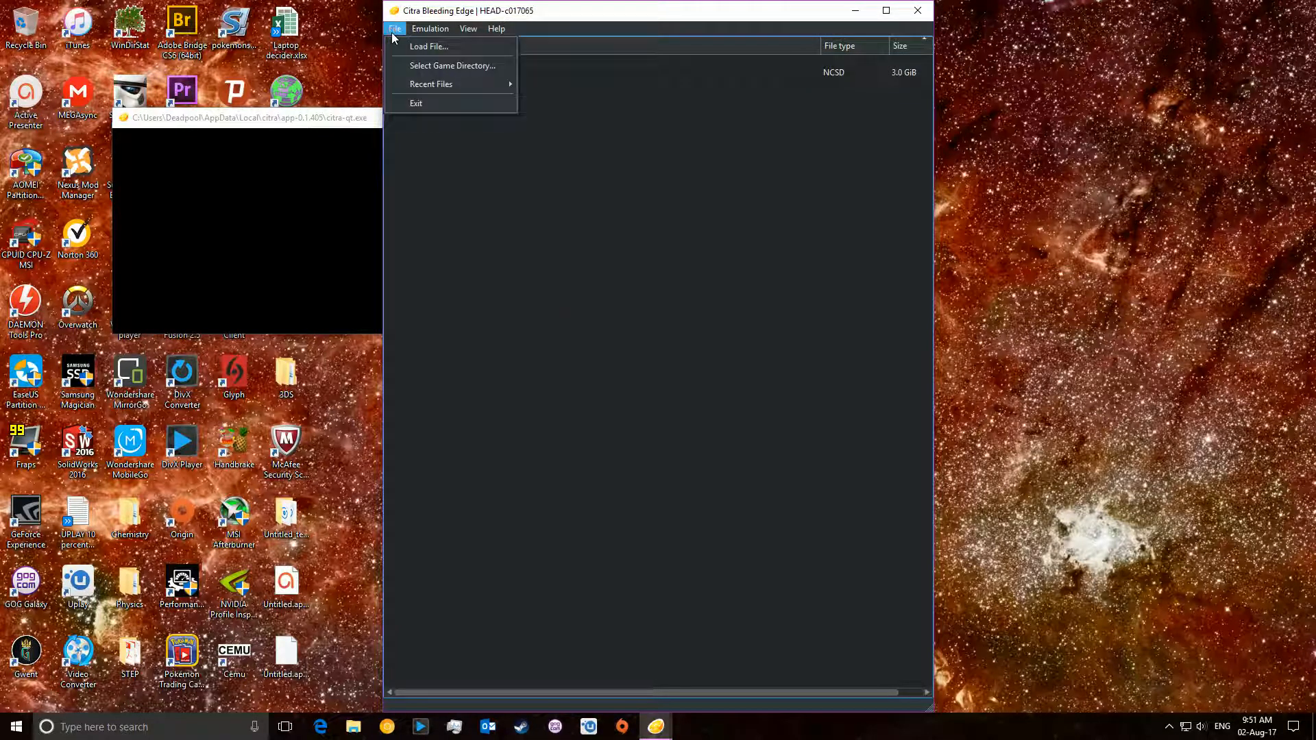
left_click(427, 46)
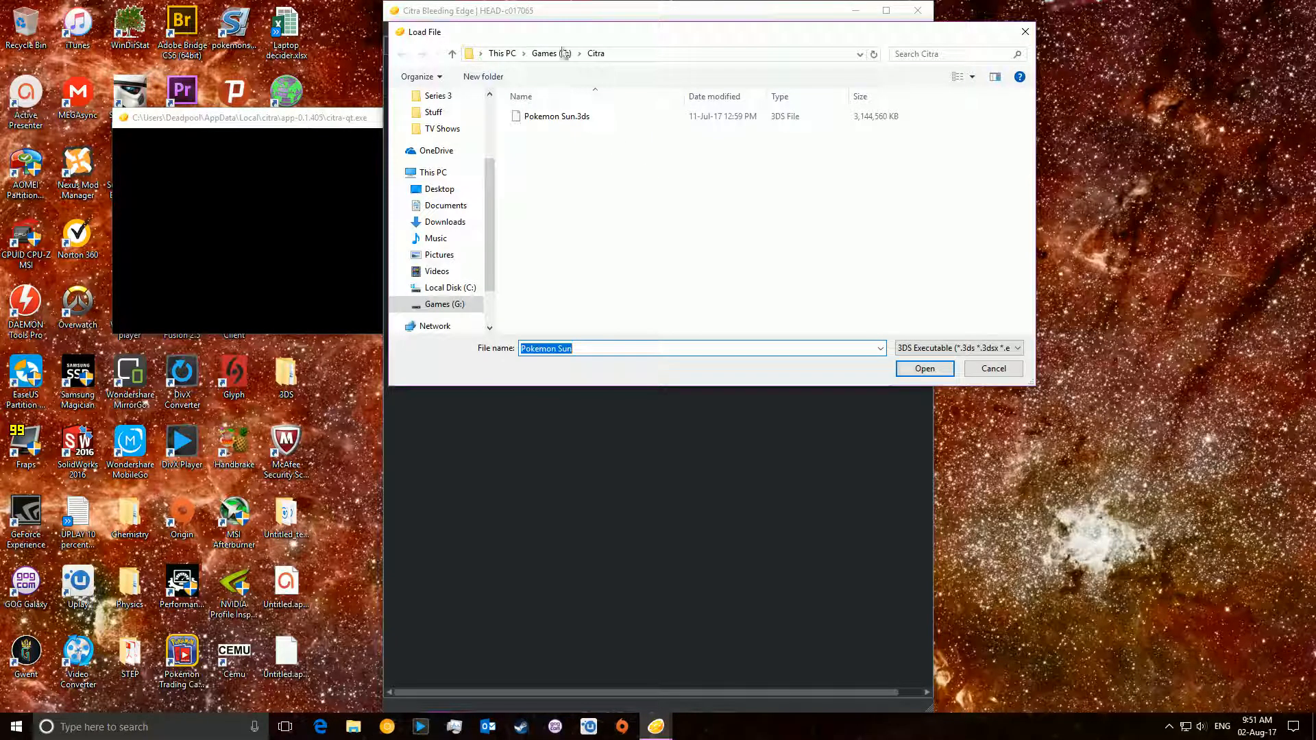
left_click(556, 116)
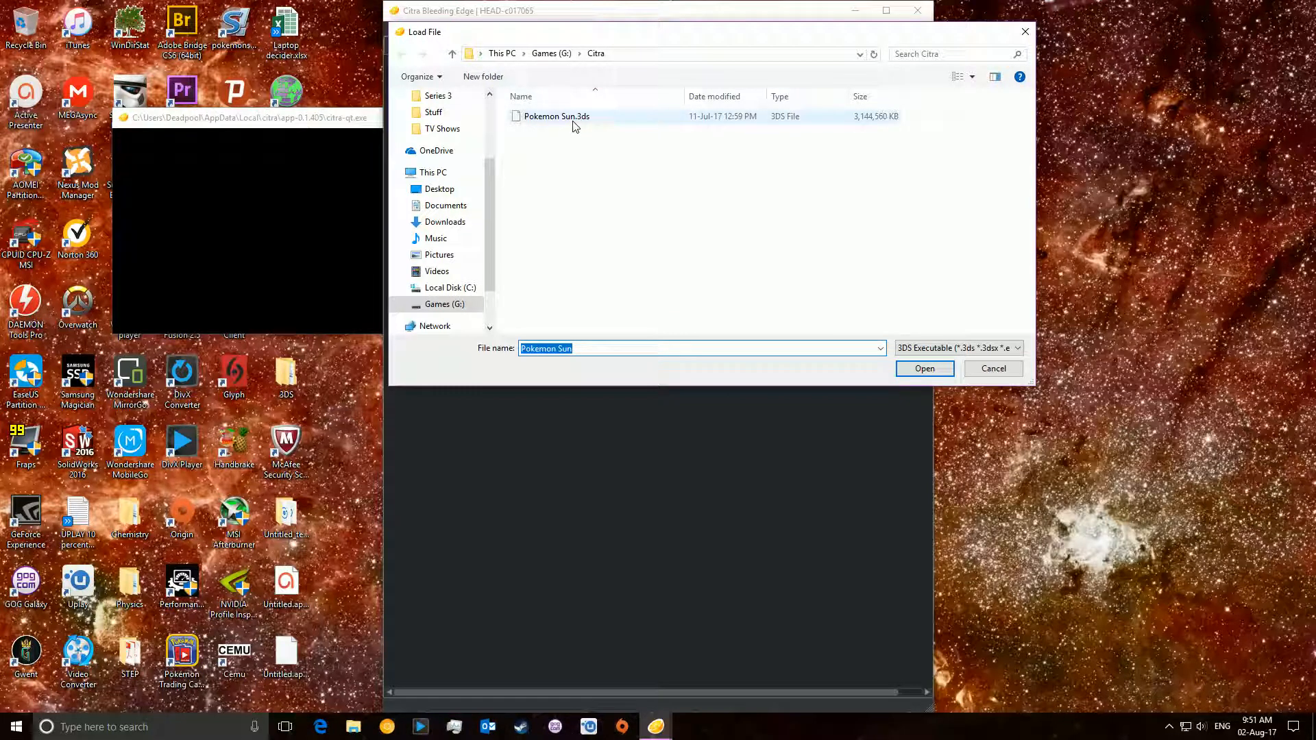
left_click(924, 368)
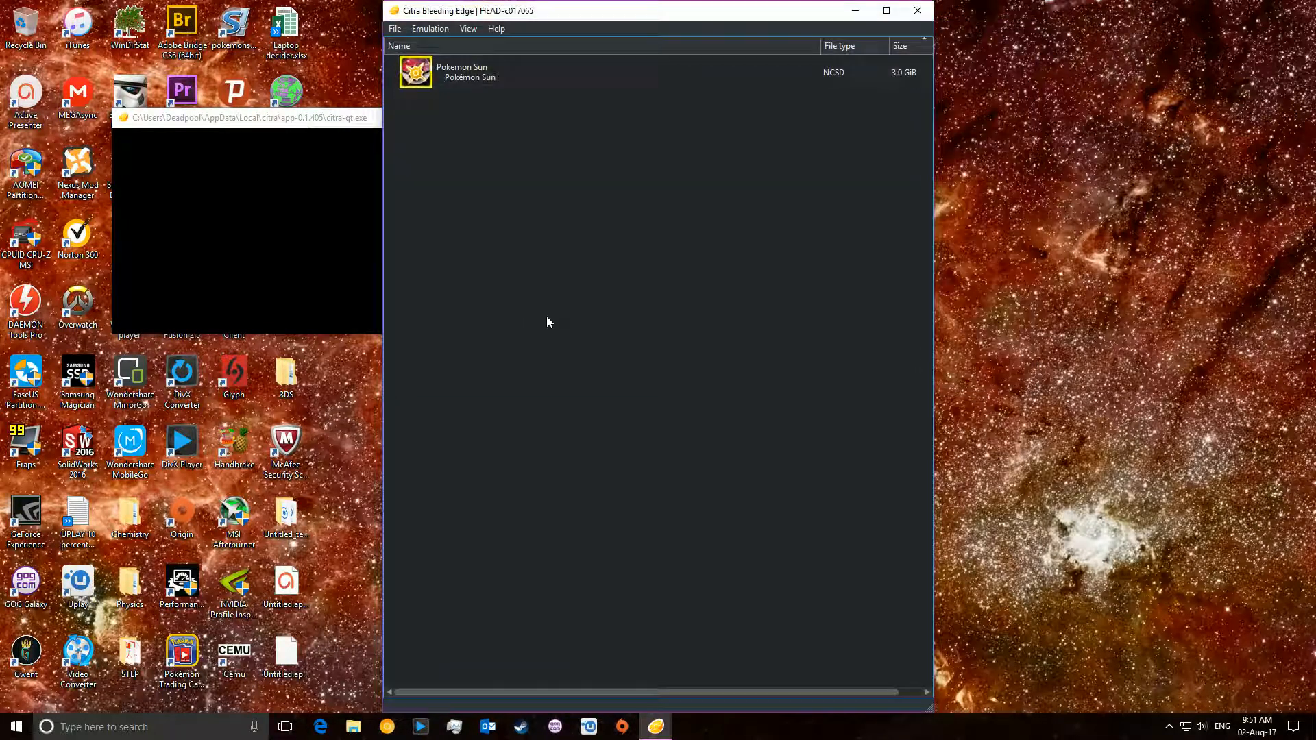
left_click(482, 72)
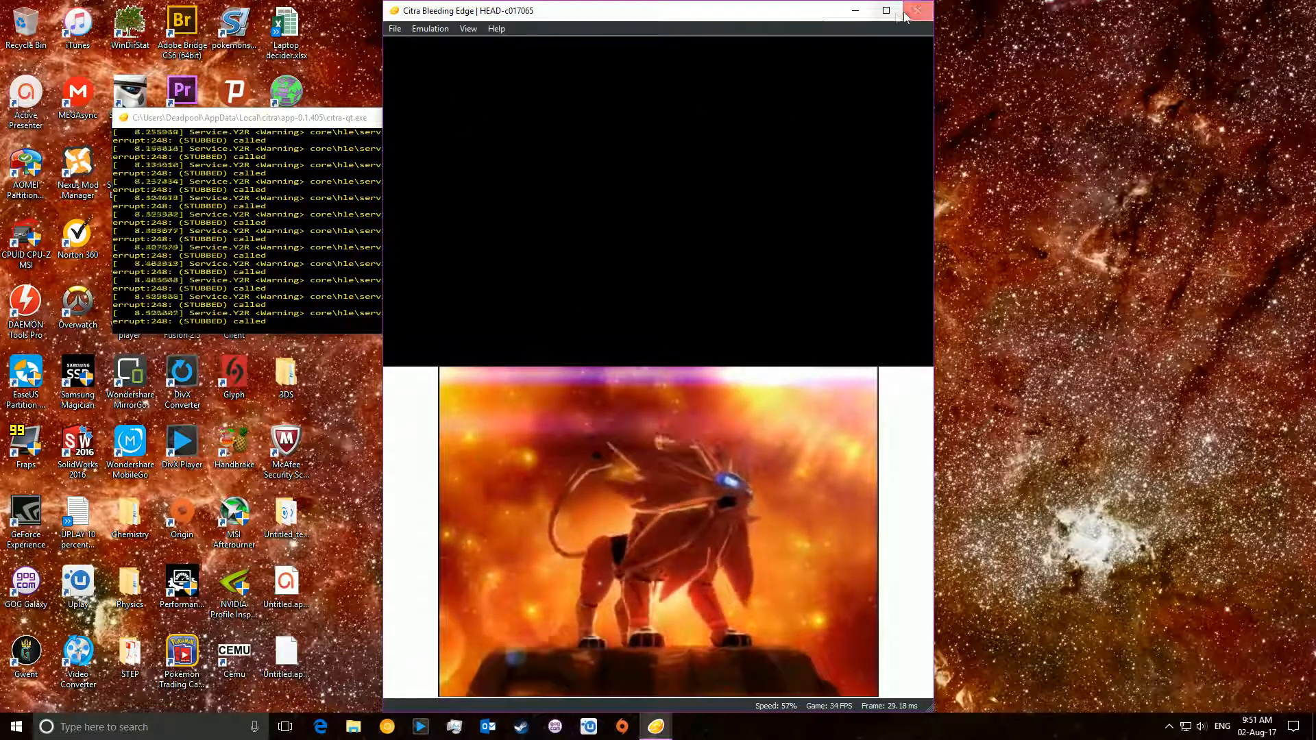
left_click(916, 11)
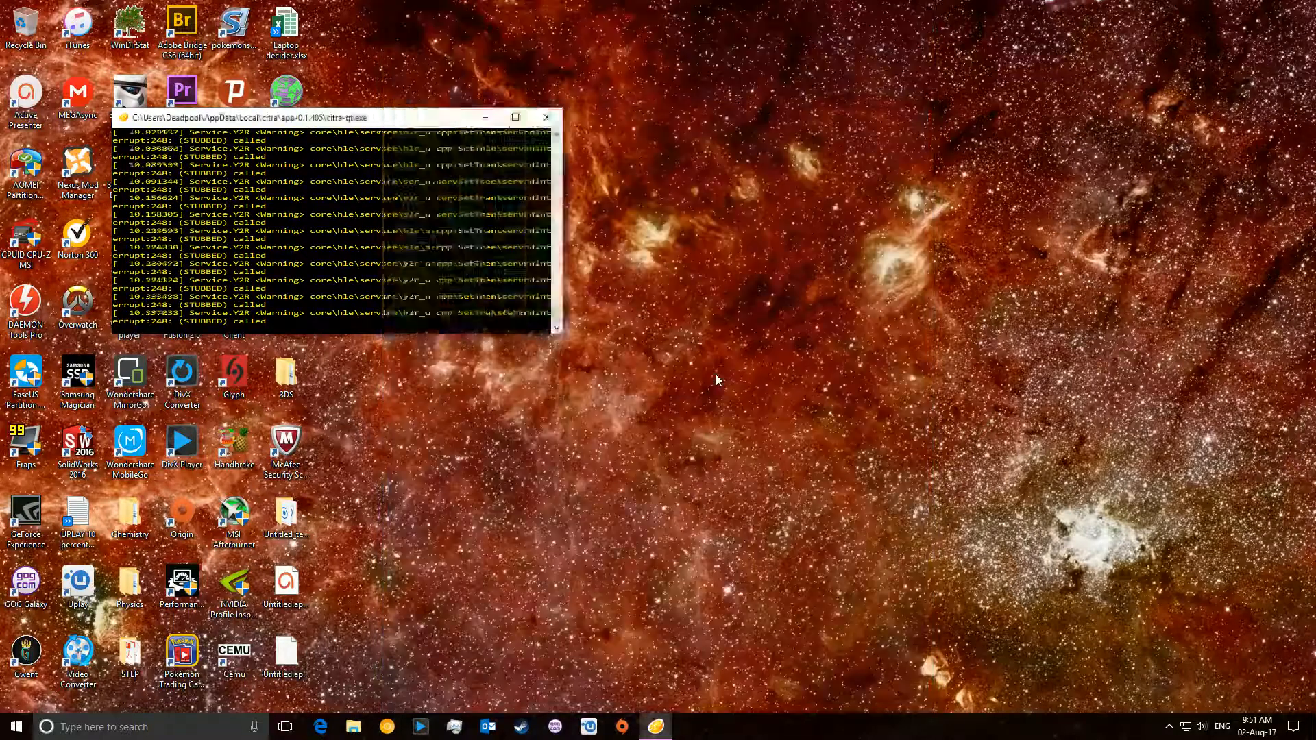
left_click(545, 116)
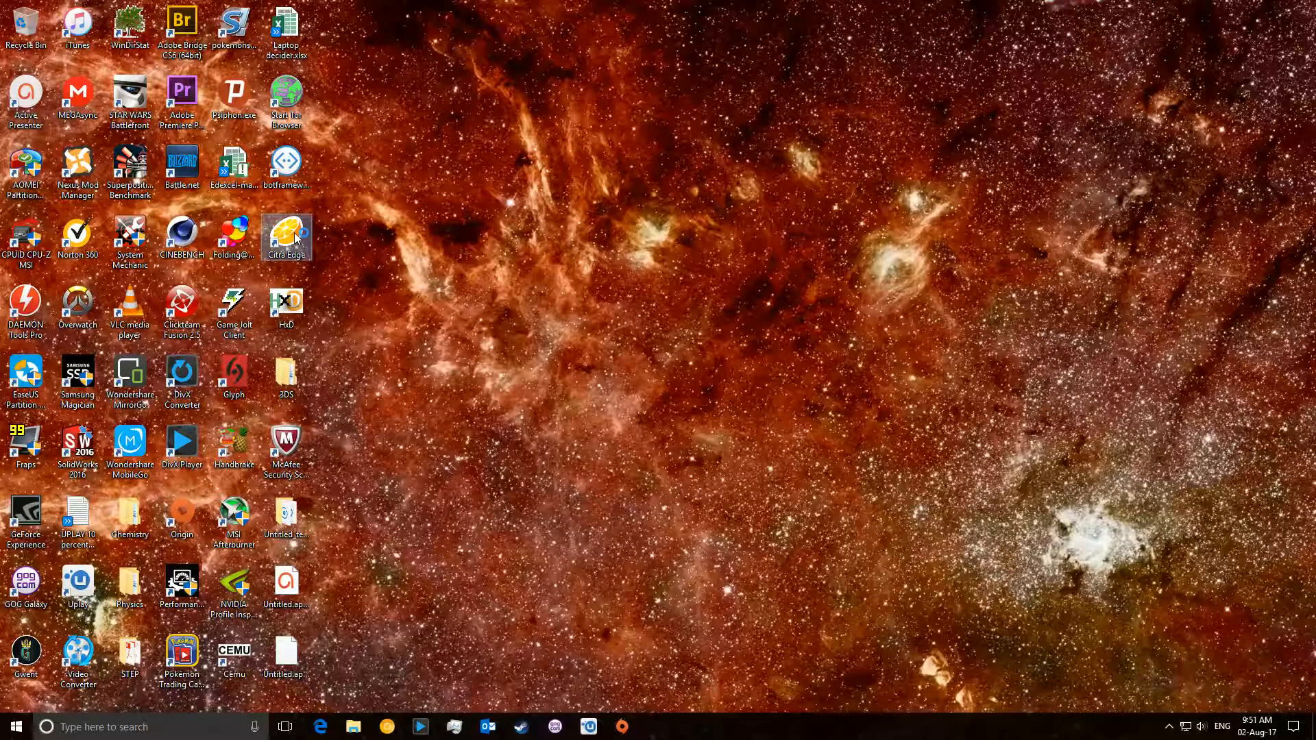
double_click(287, 237)
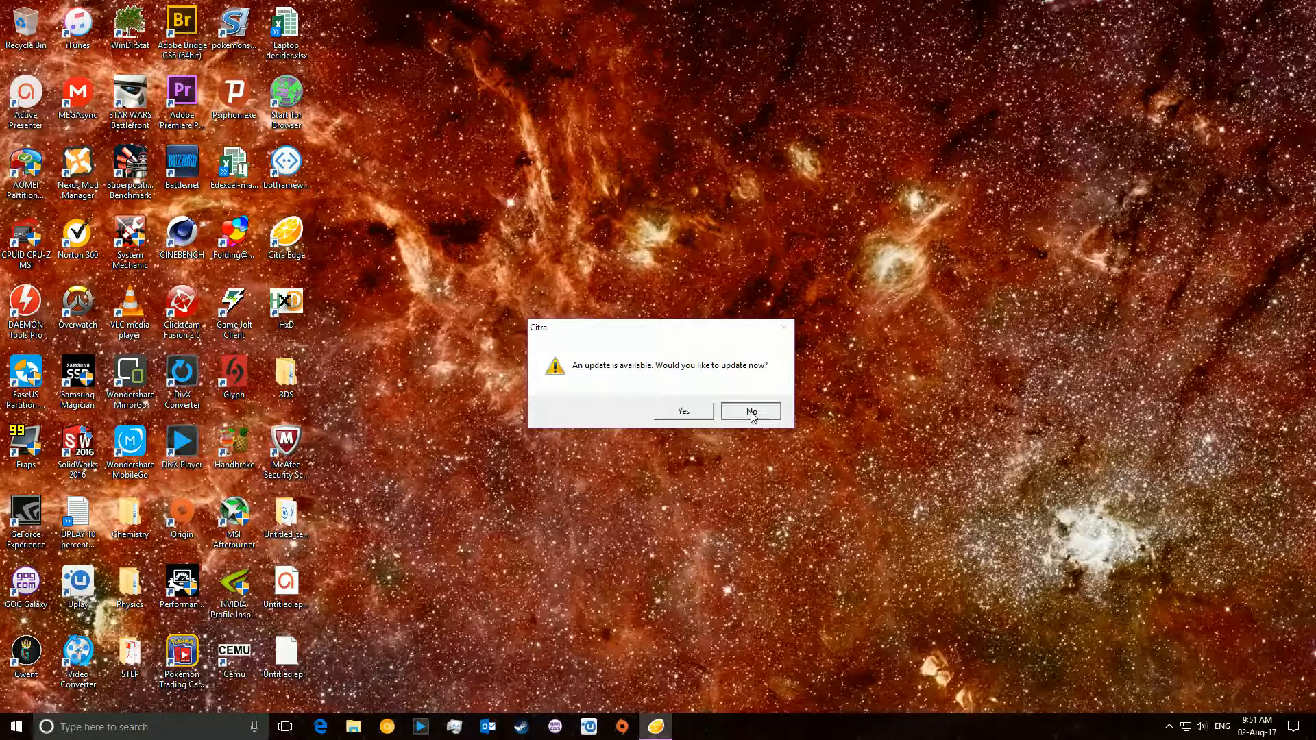
left_click(749, 412)
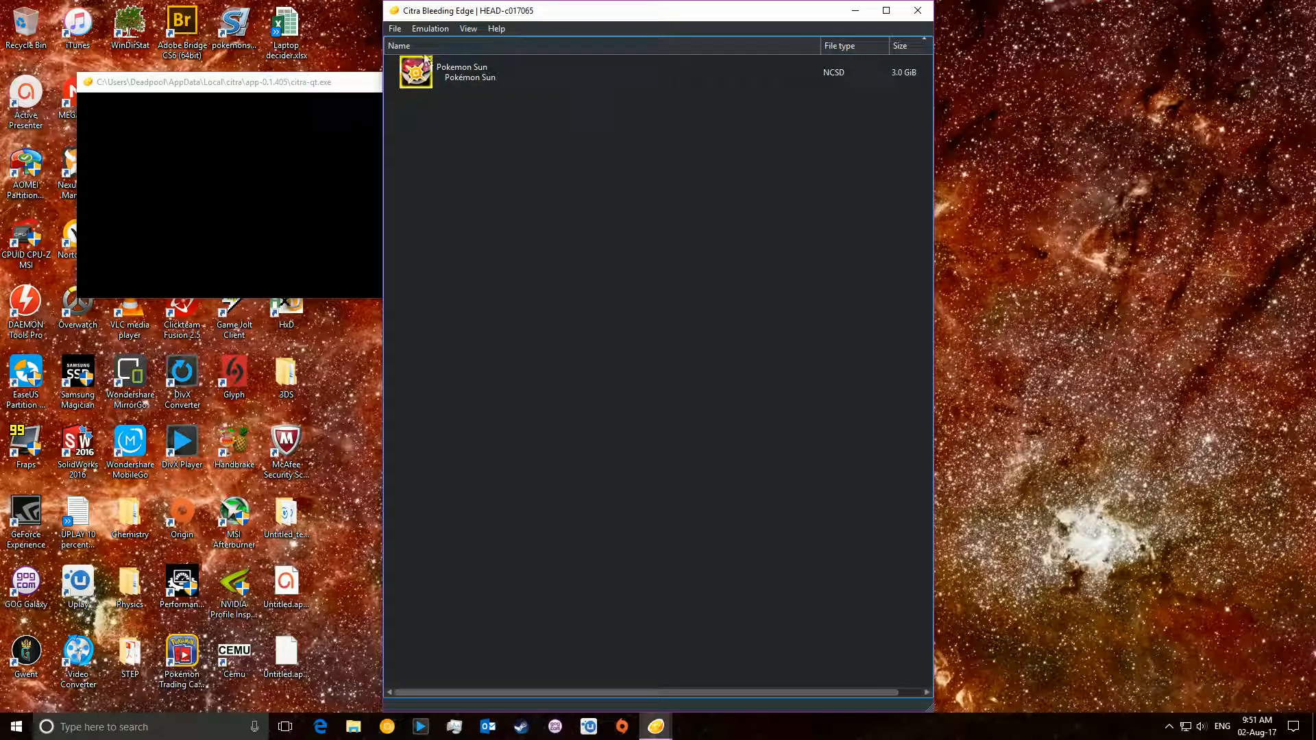
- In Configuration's Graphics settings, toggle the framerate limit, leaving it enabled
left_click(429, 28)
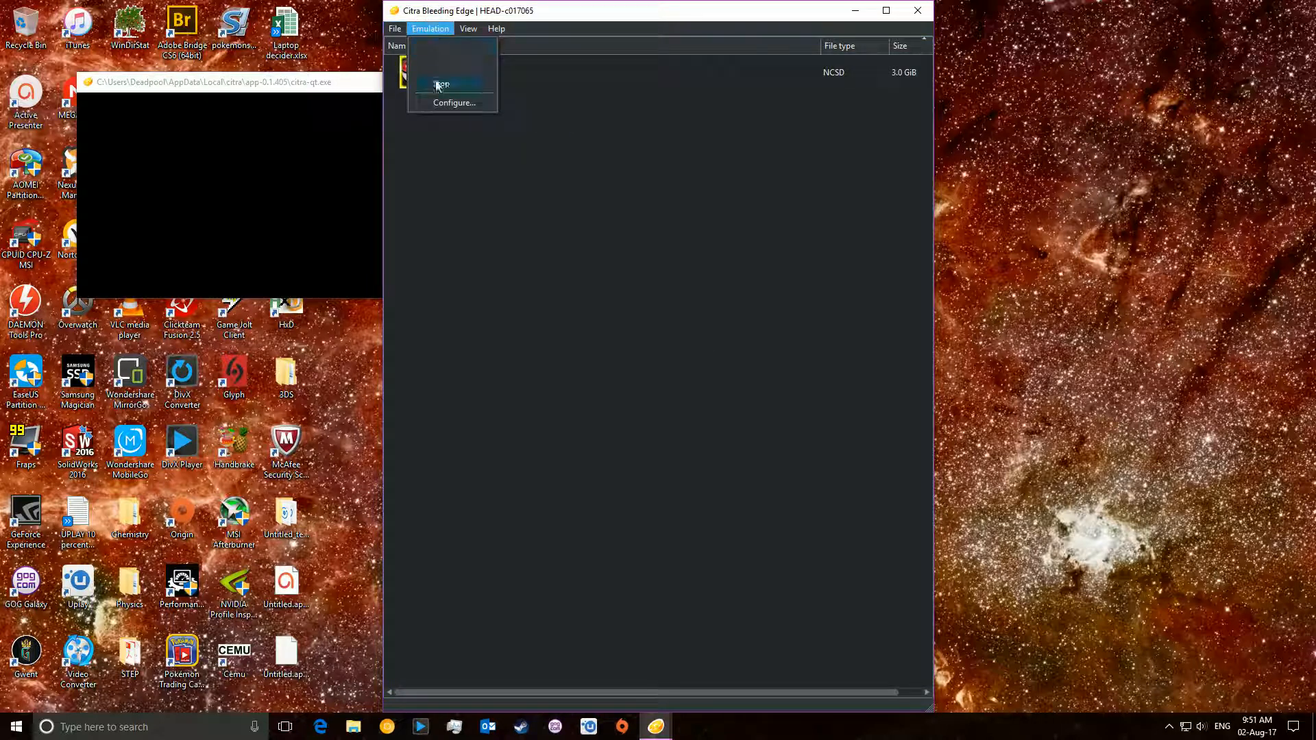
left_click(453, 102)
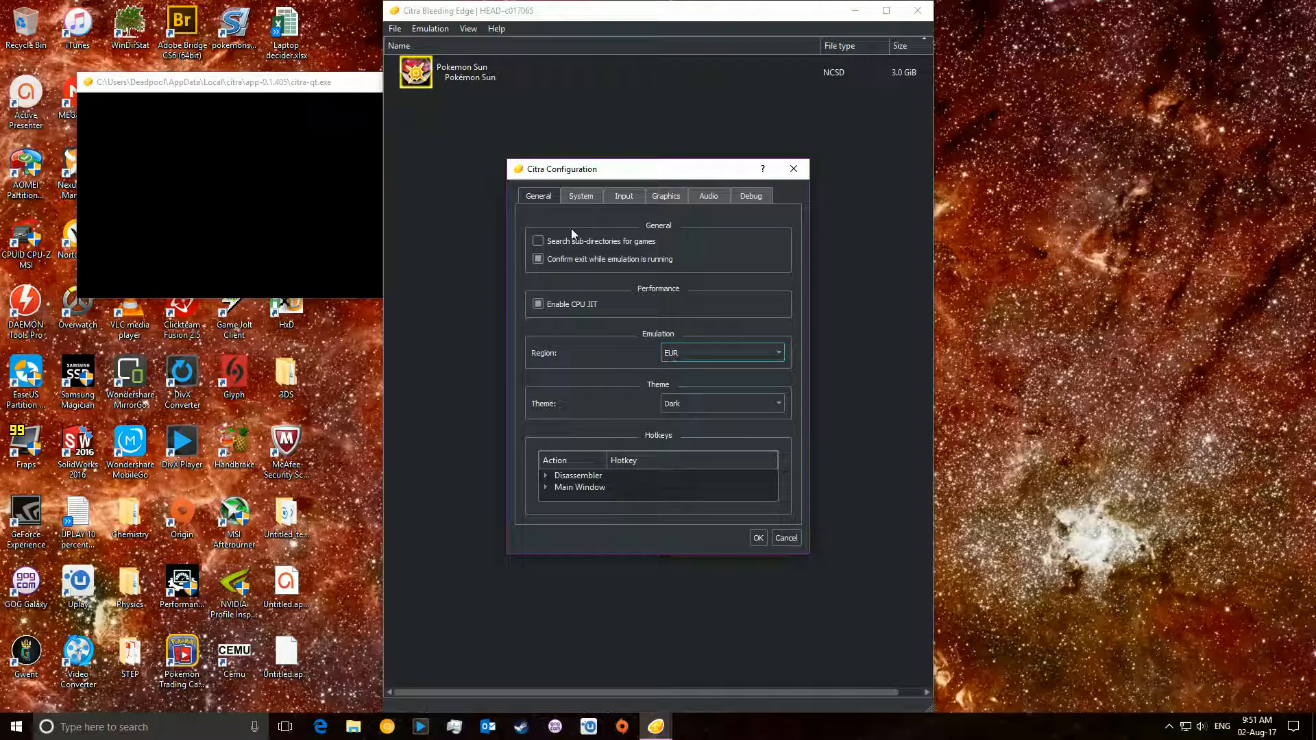
left_click(664, 196)
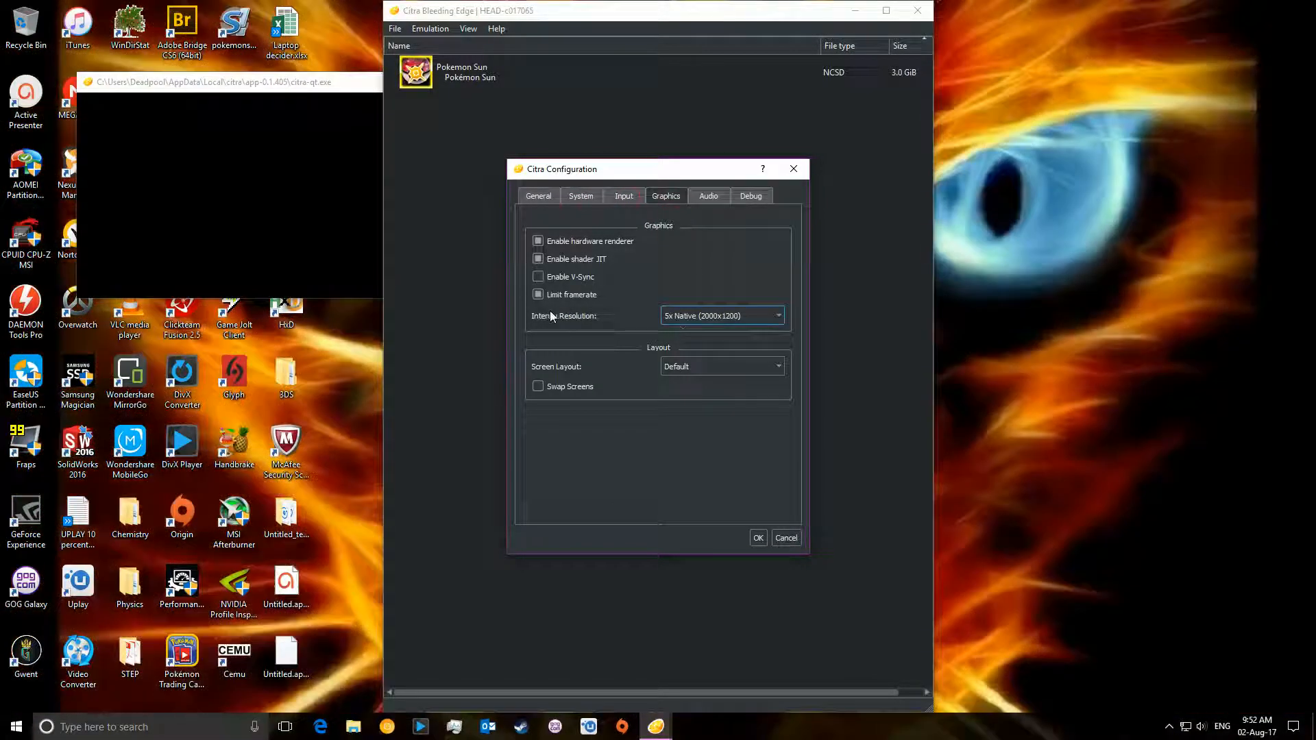
left_click(538, 295)
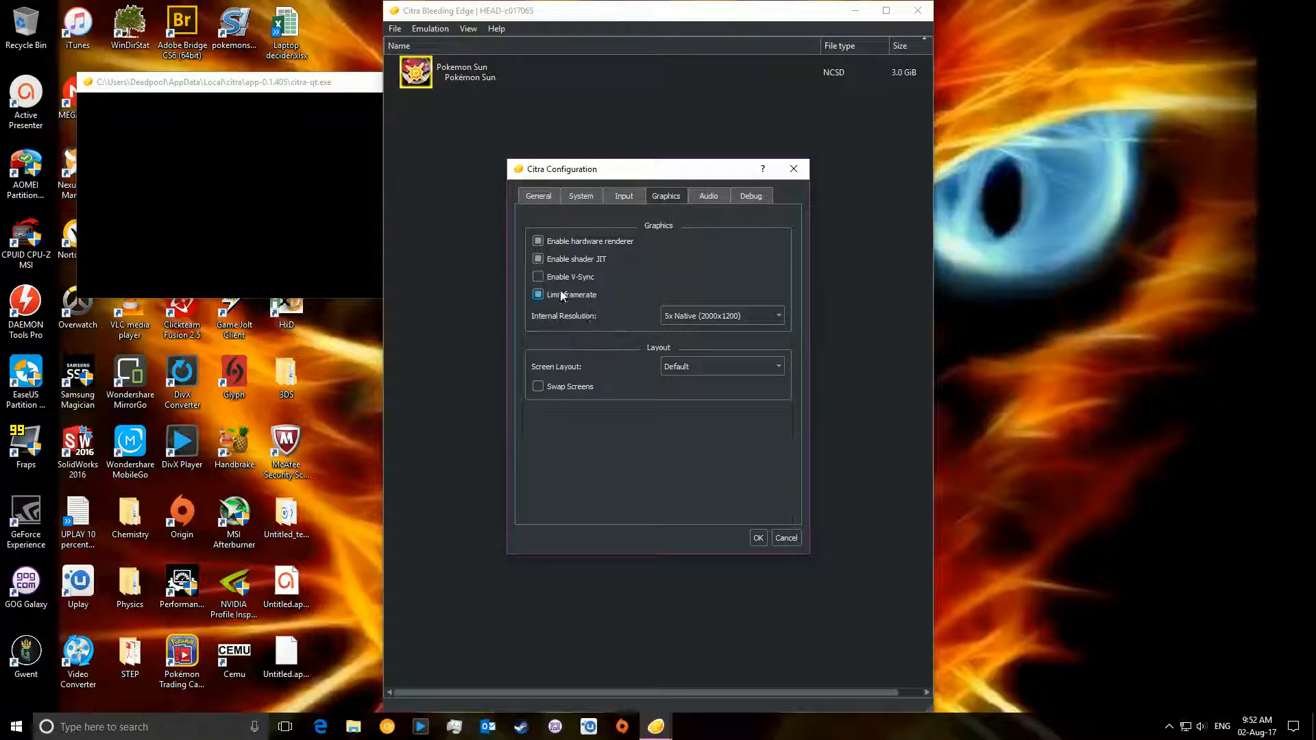
left_click(538, 295)
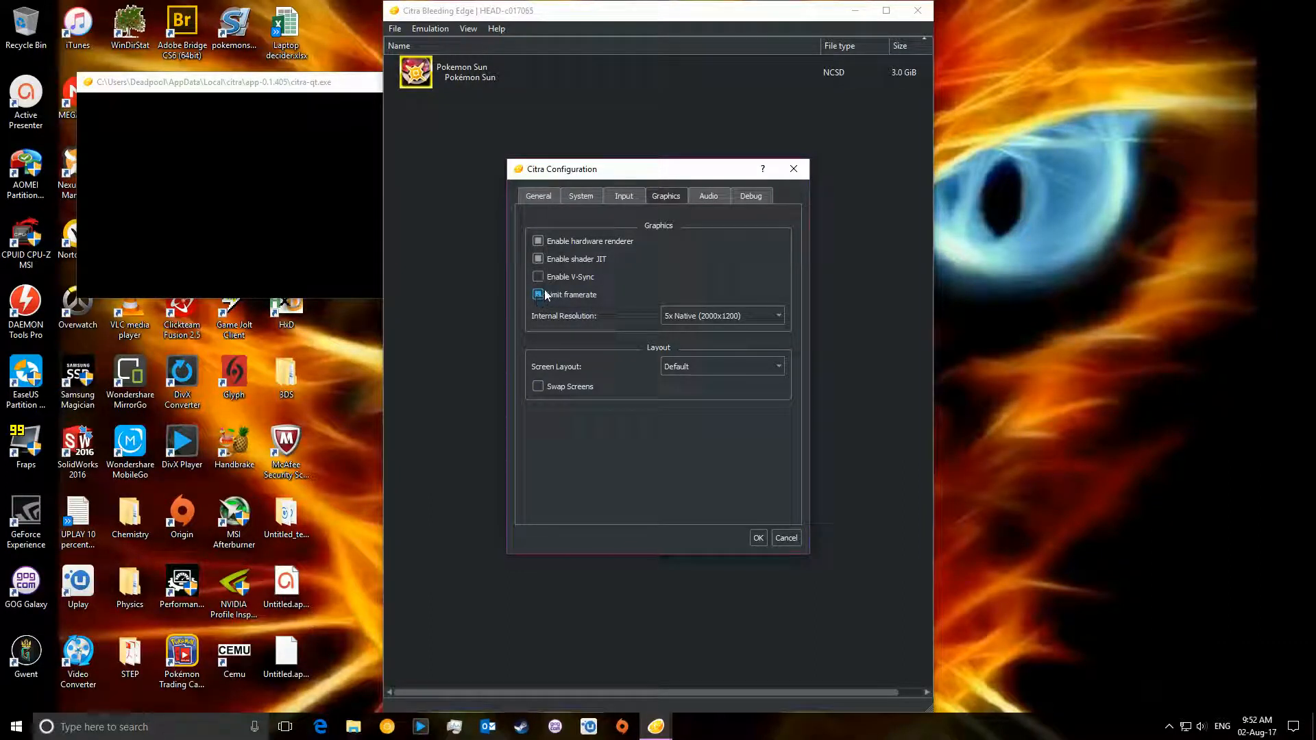
left_click(538, 294)
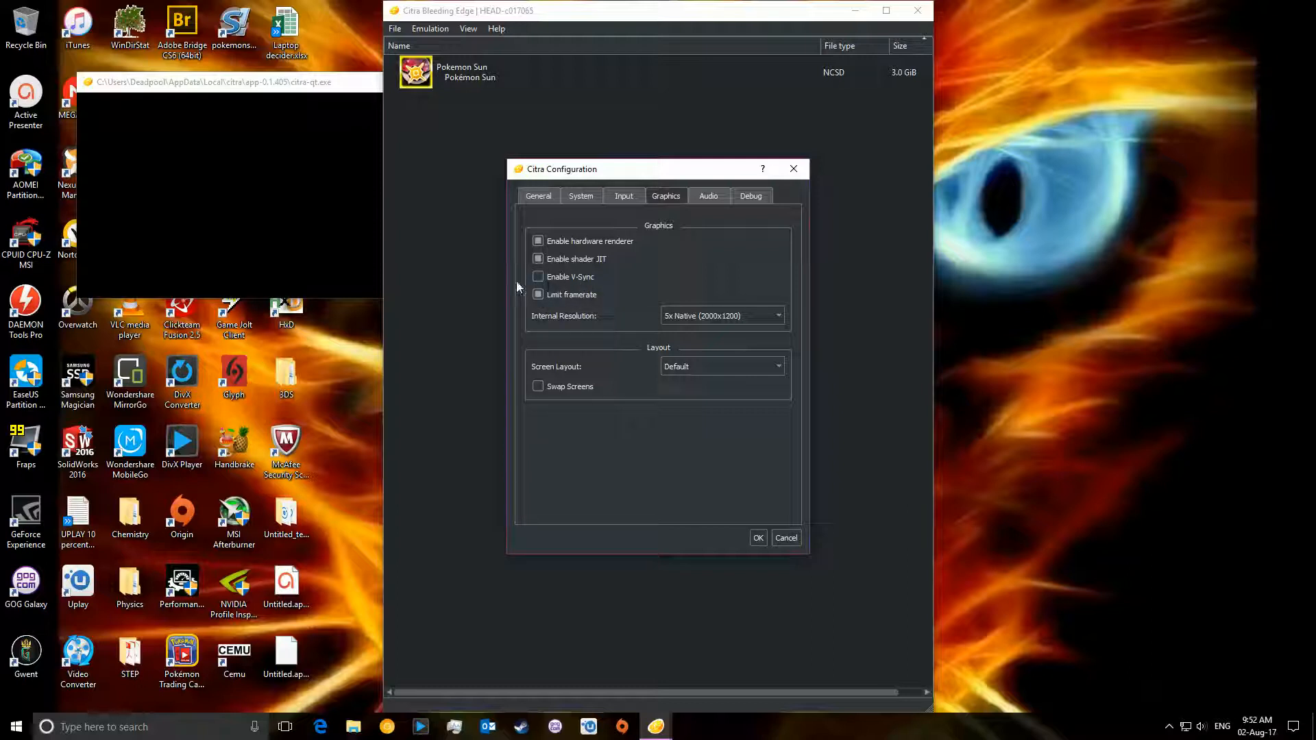
- Set Internal Resolution to 9x Native (3600x2160) and save with OK
left_click(722, 315)
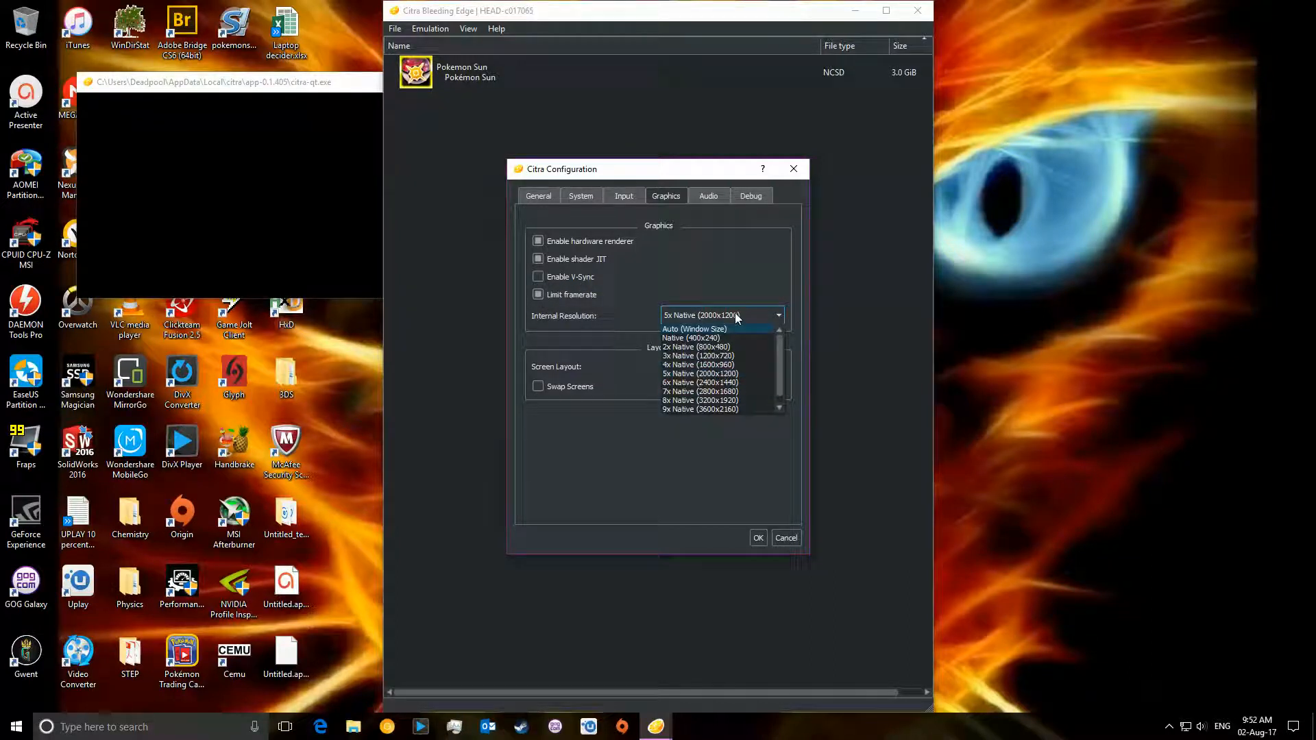
mouse_move(699, 356)
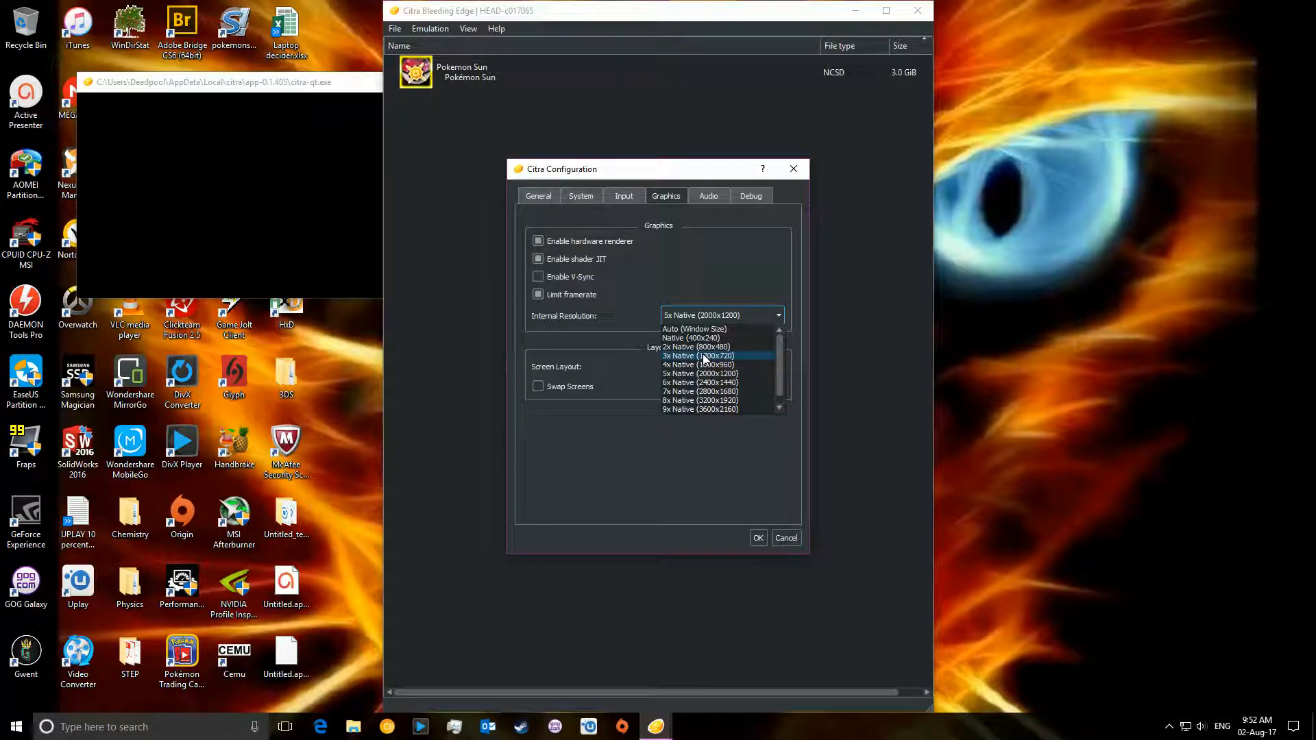
left_click(699, 409)
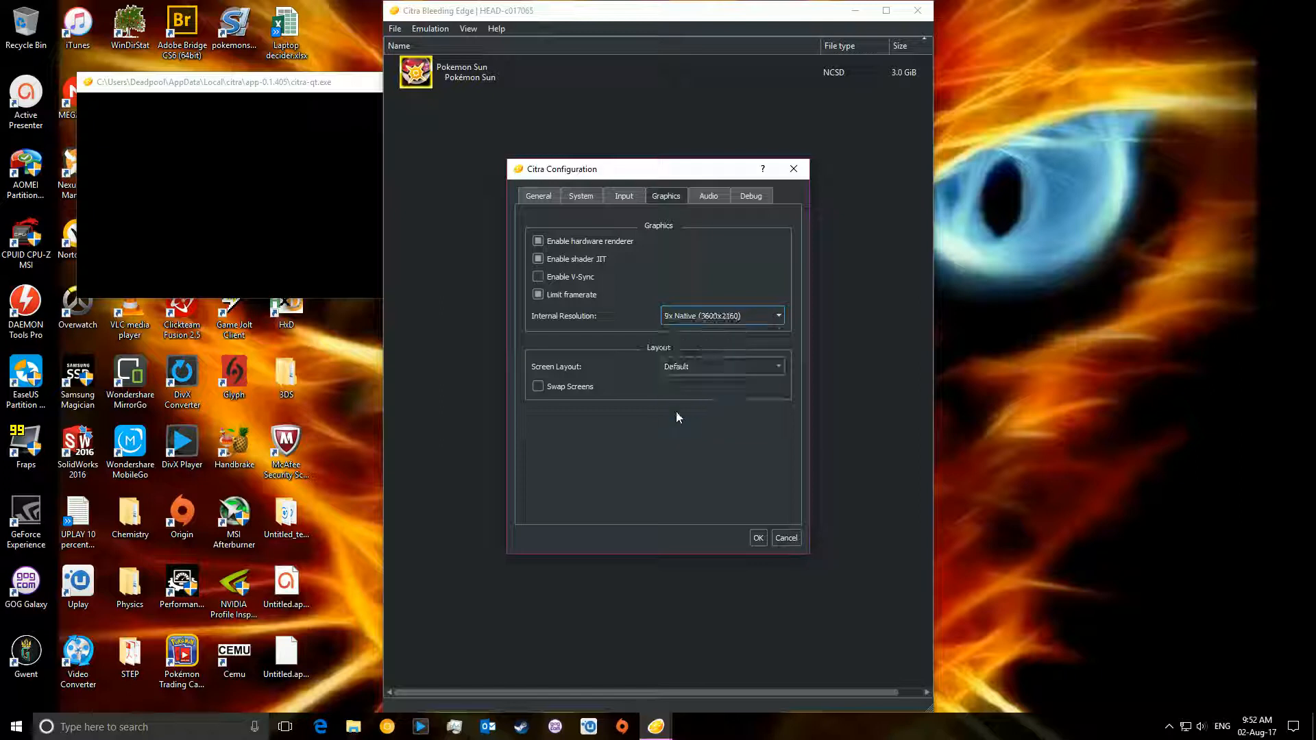
left_click(756, 538)
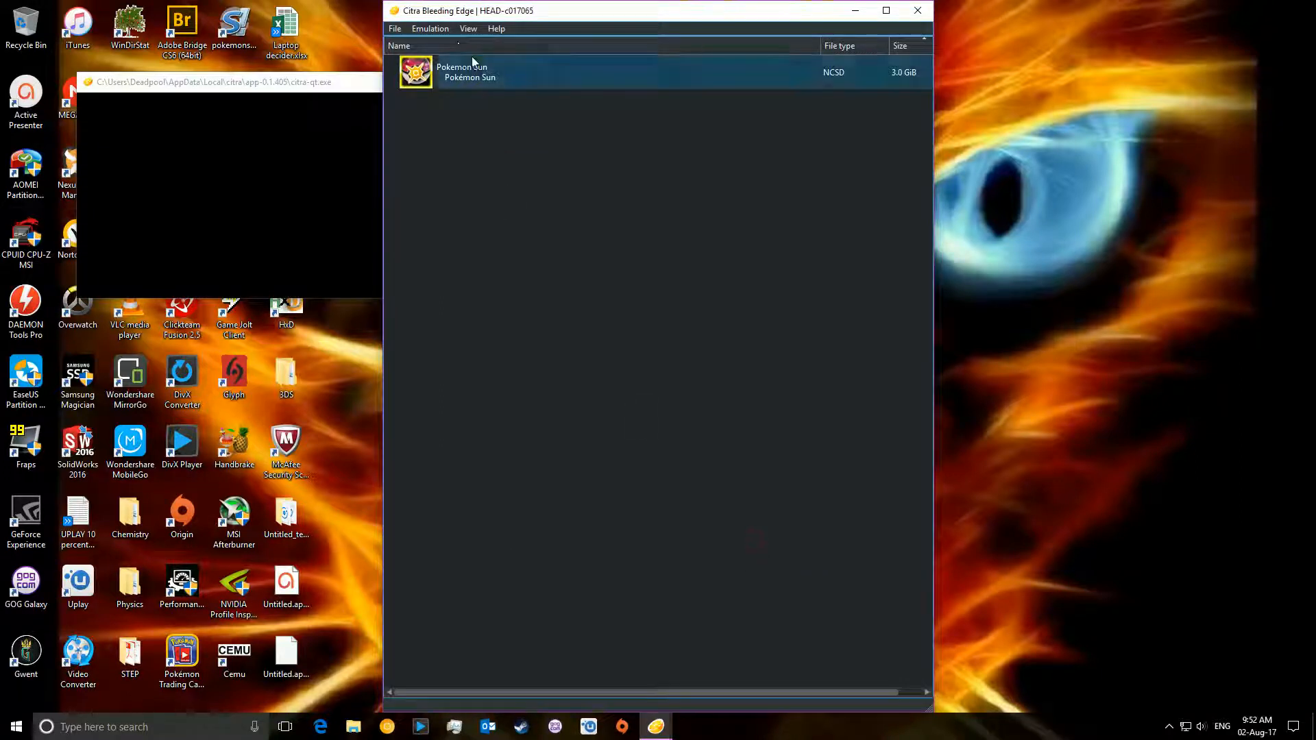
- Double-click Pokémon Sun in the game list to run it at 9x resolution
double_click(468, 72)
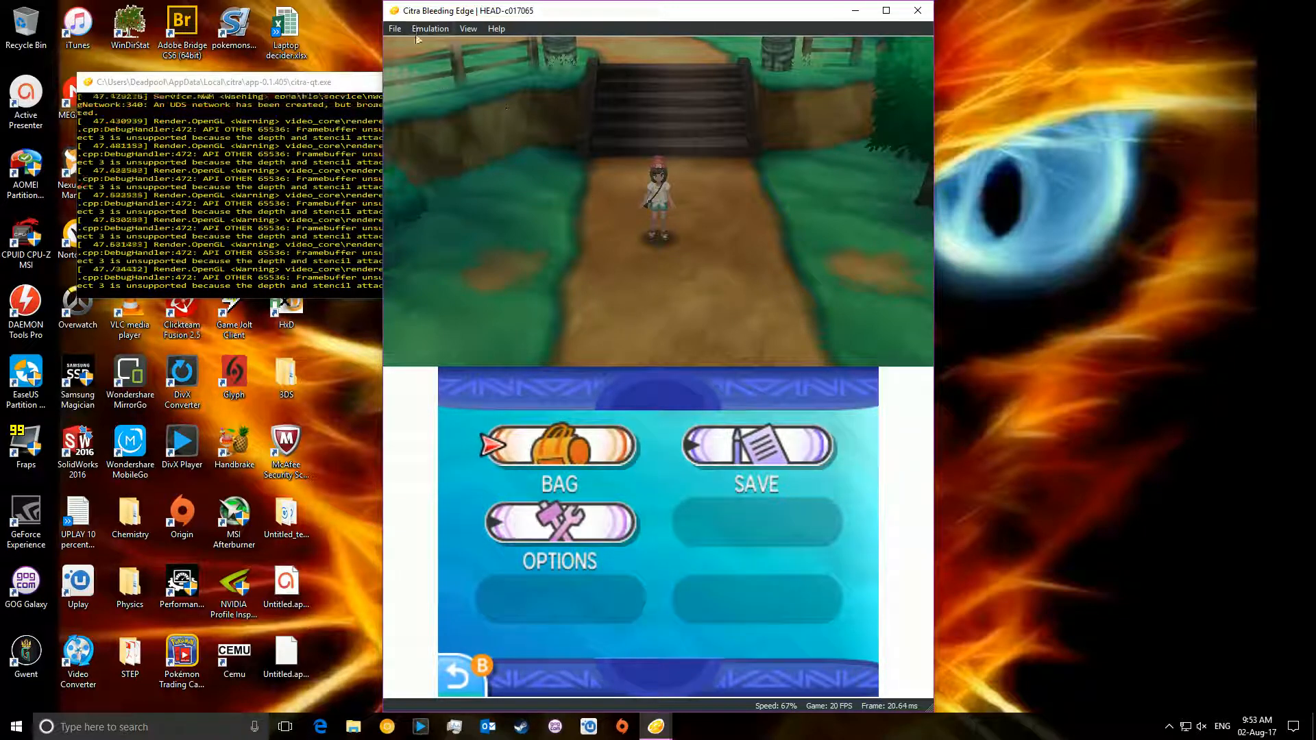
- Reopen the Graphics configuration, pick a lower internal resolution than 9x, and close it
left_click(429, 28)
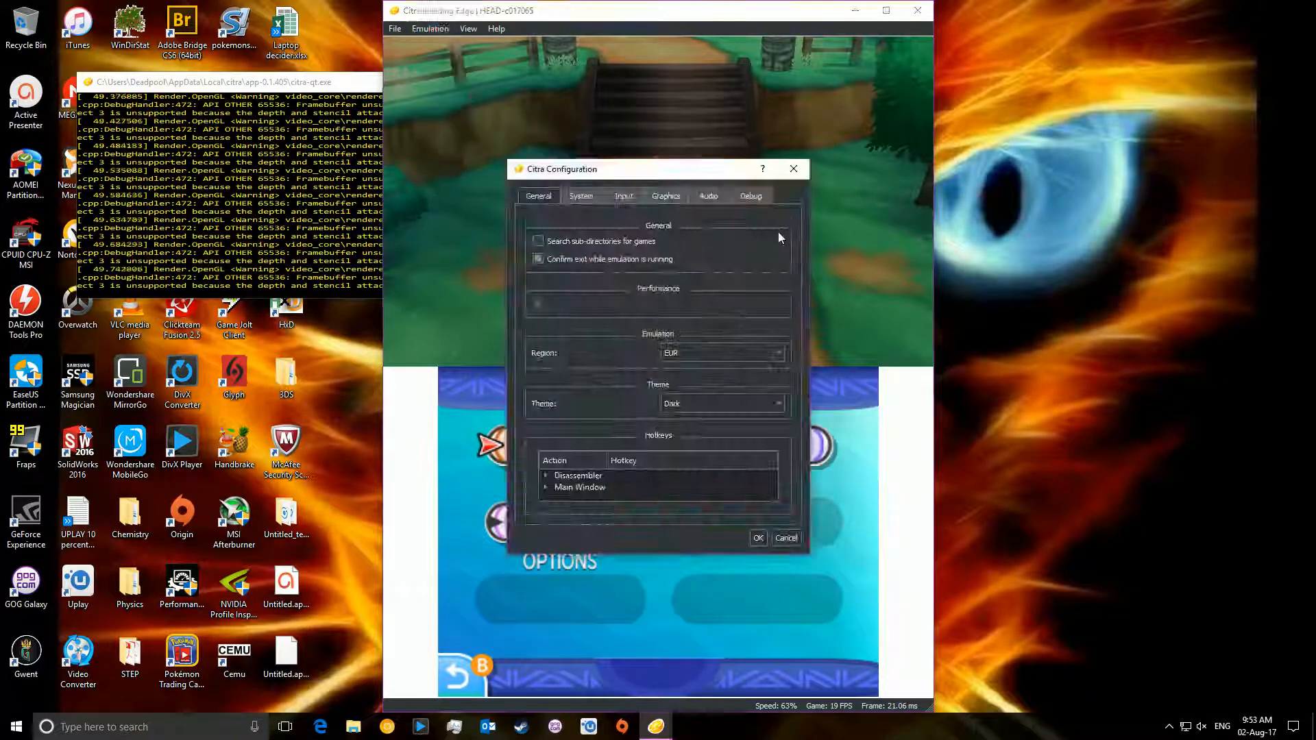
left_click(665, 195)
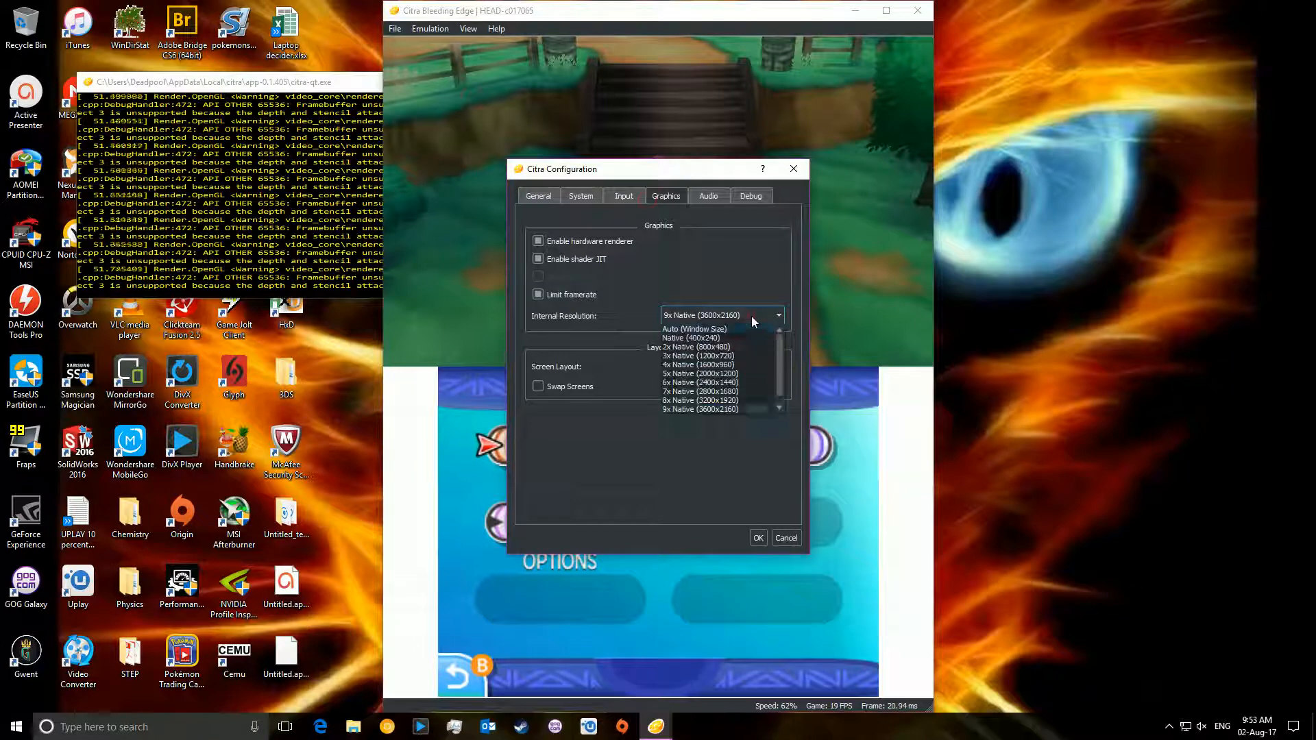
mouse_move(691, 338)
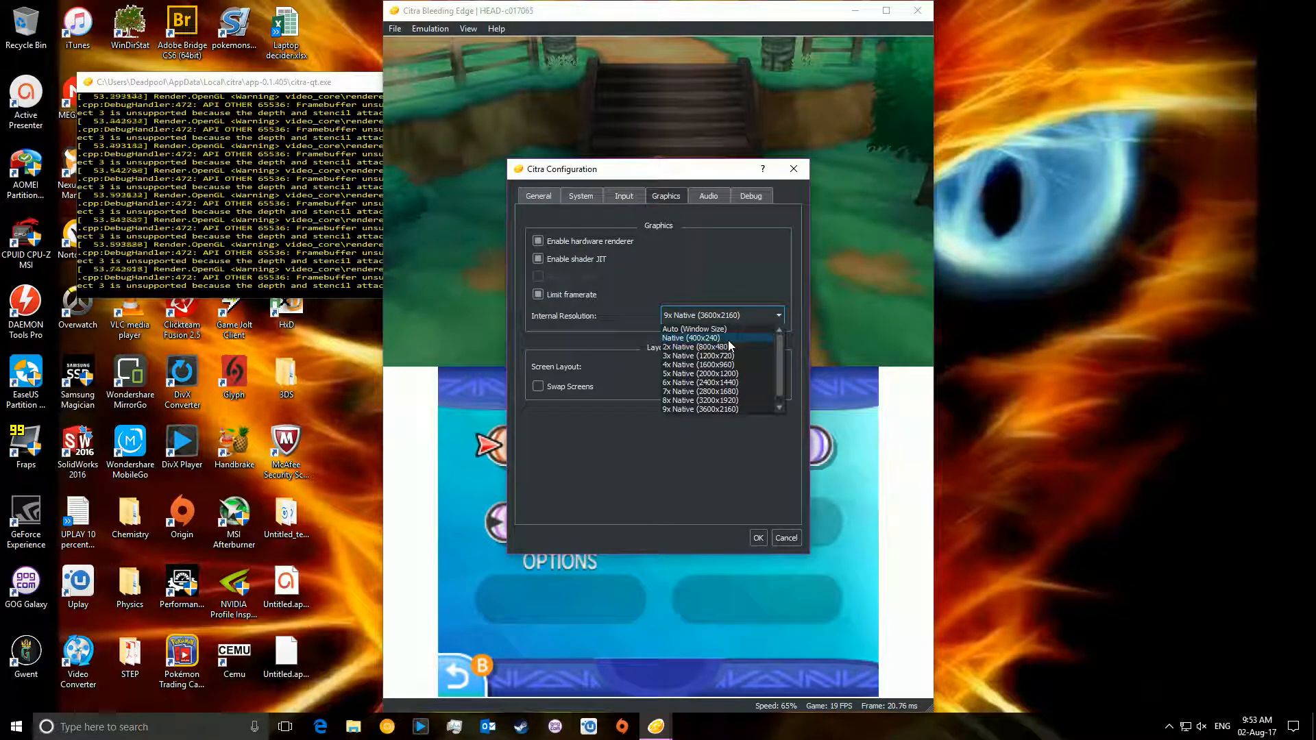
left_click(758, 538)
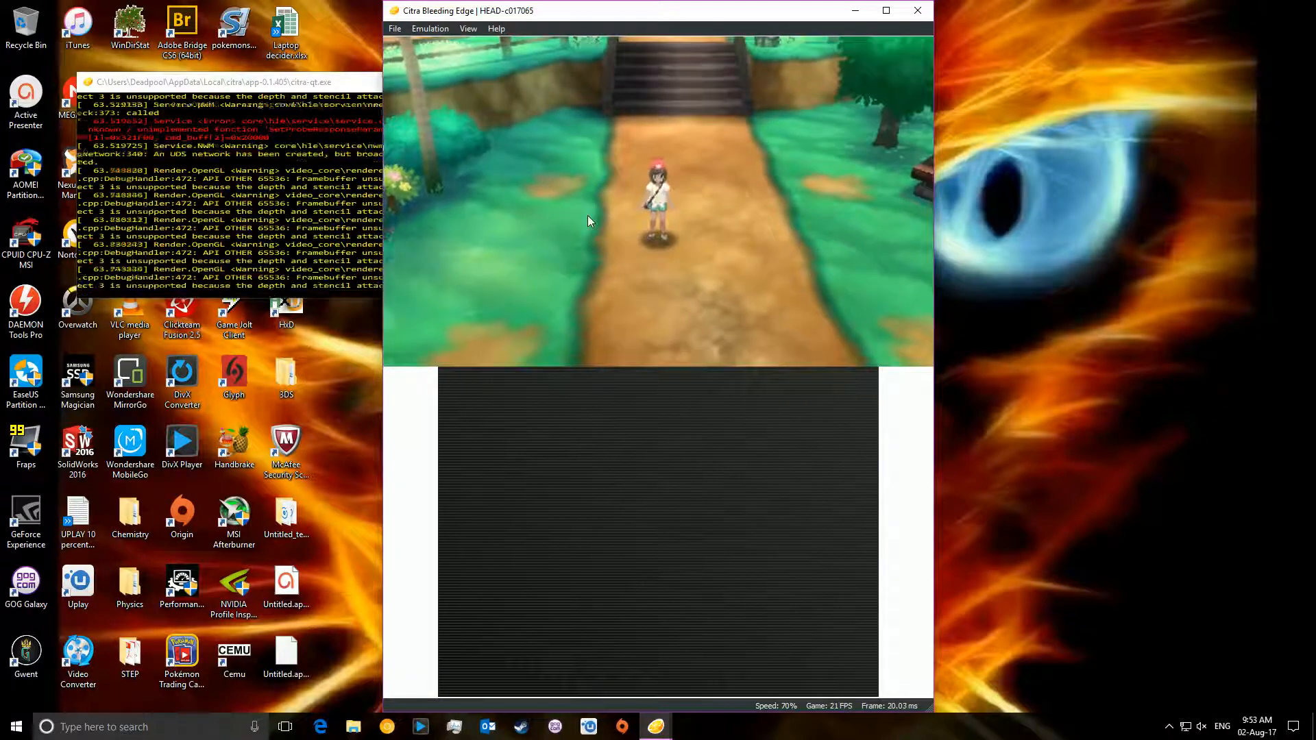
mouse_move(751, 133)
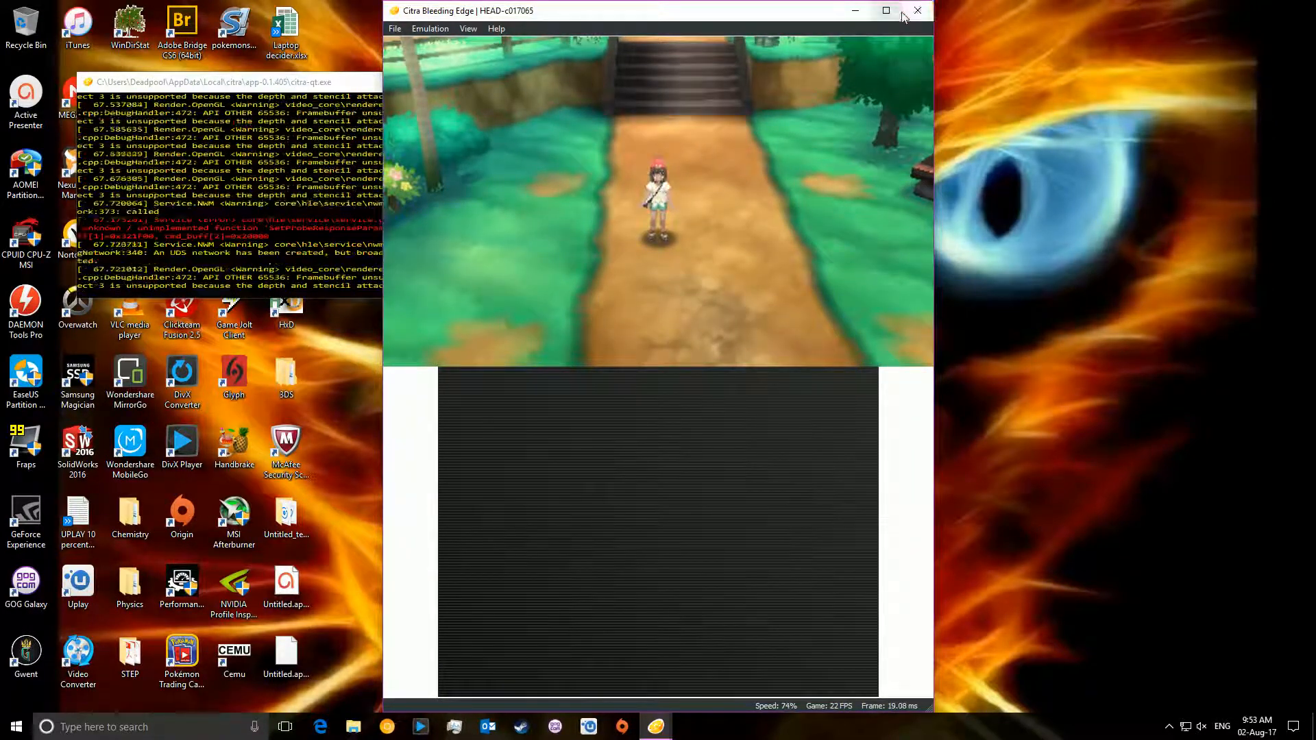
- Close the Citra window and confirm Yes on the exit prompt
left_click(916, 10)
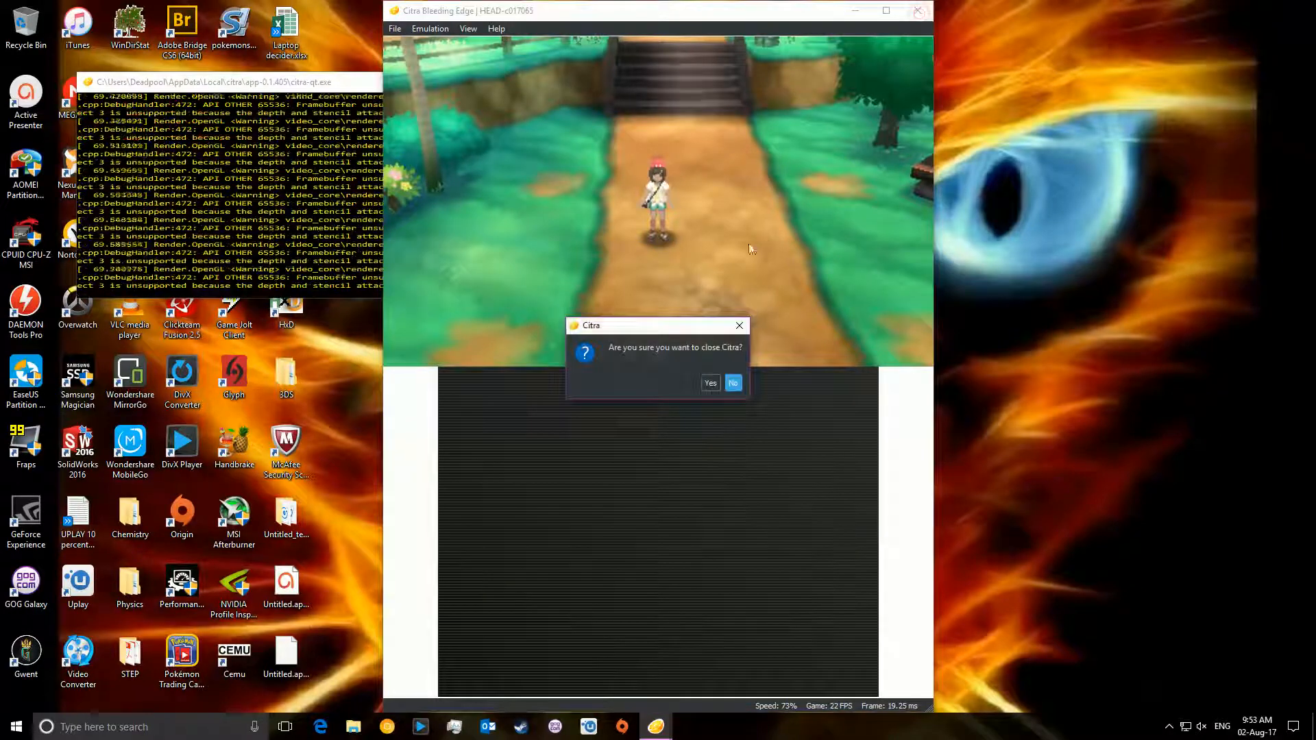
left_click(710, 382)
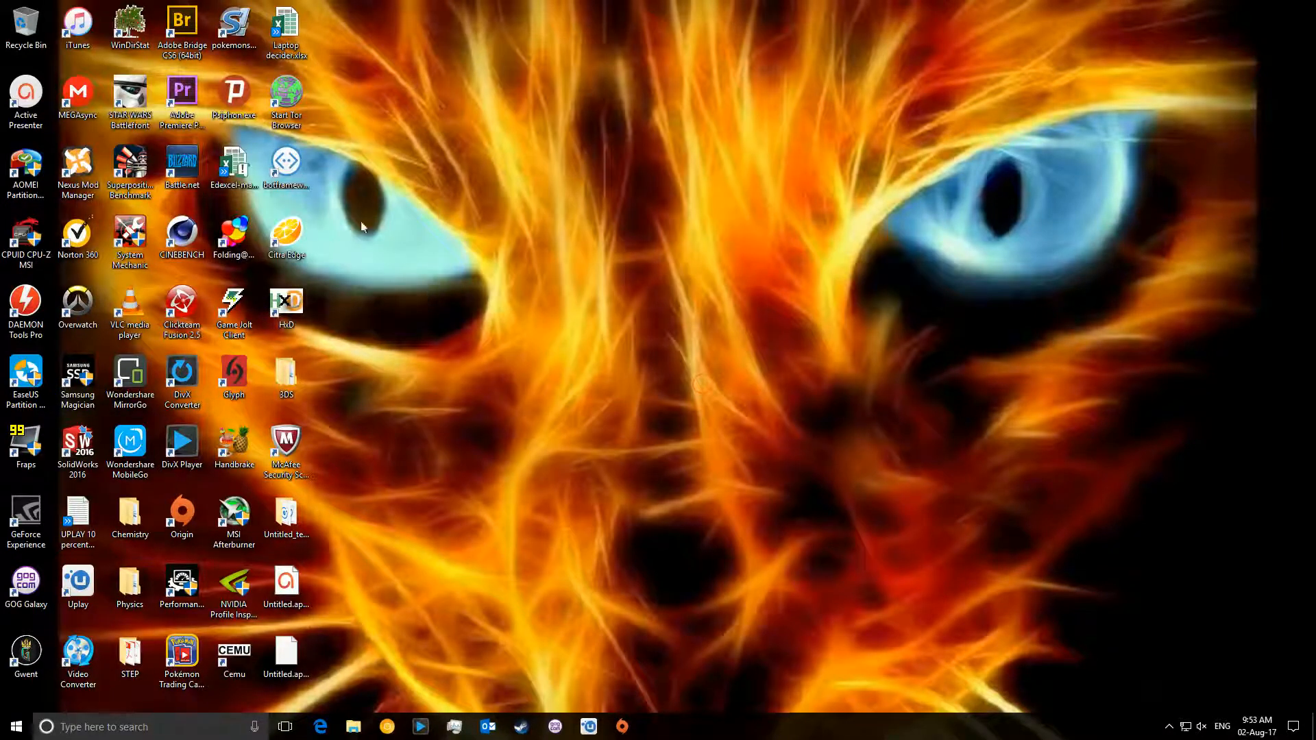
mouse_move(642, 317)
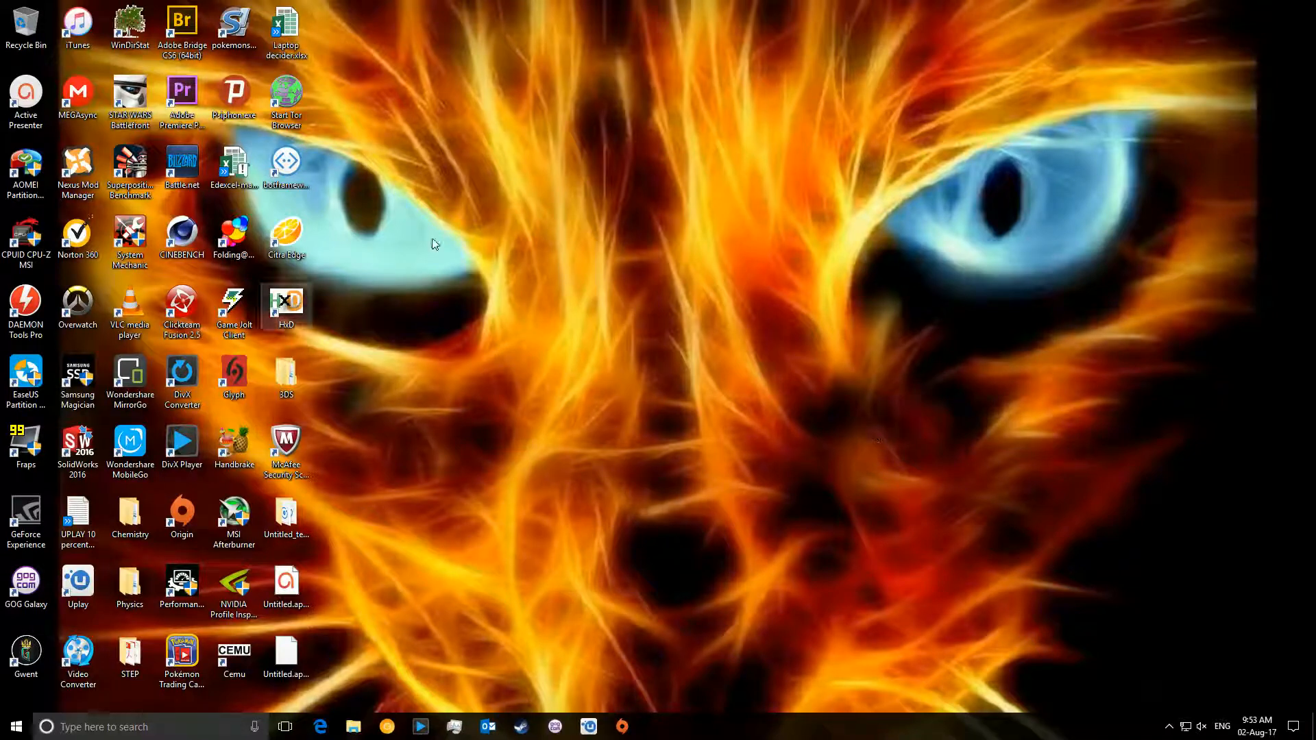
mouse_move(732, 326)
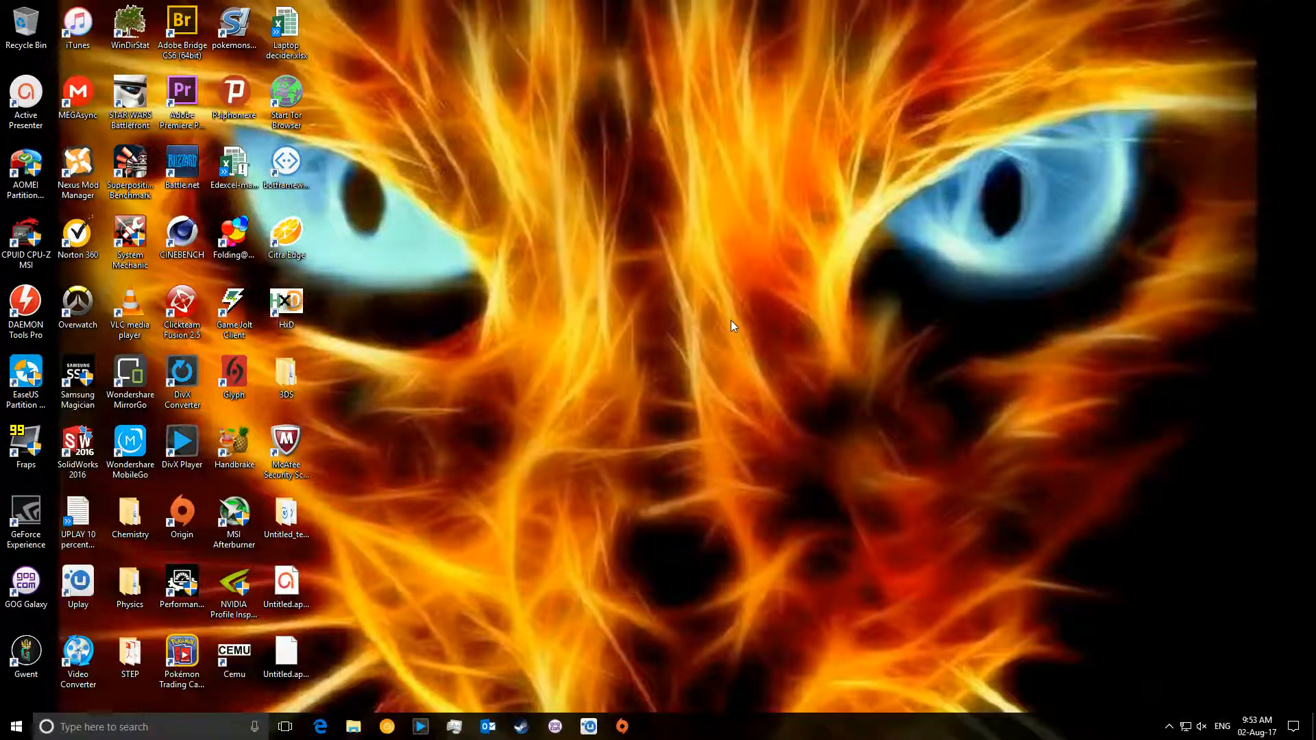